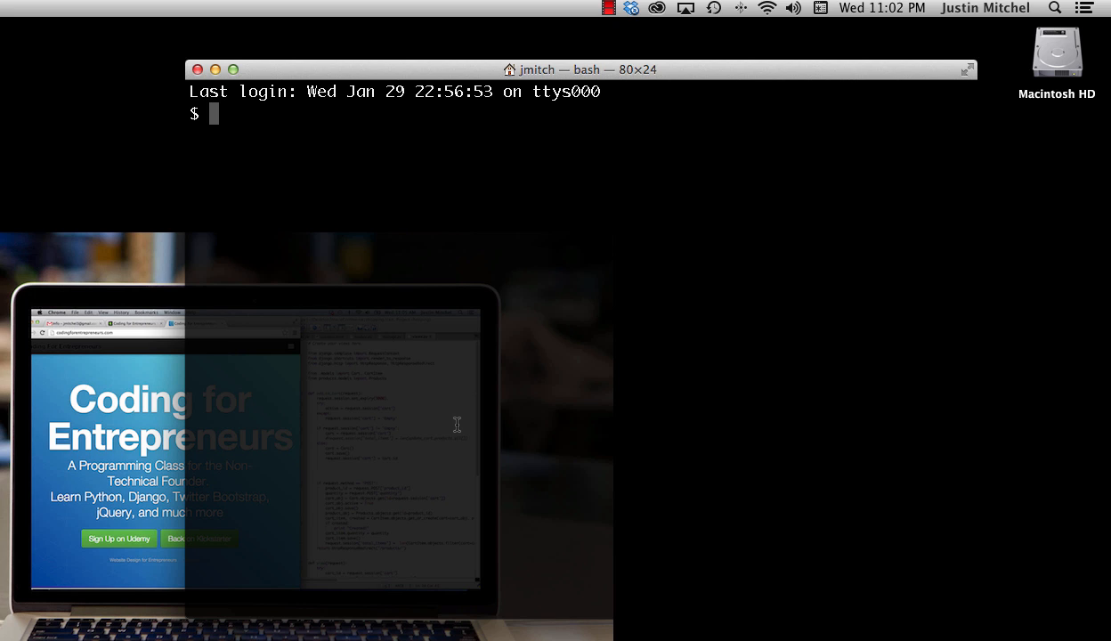
pyautogui.moveTo(516, 82)
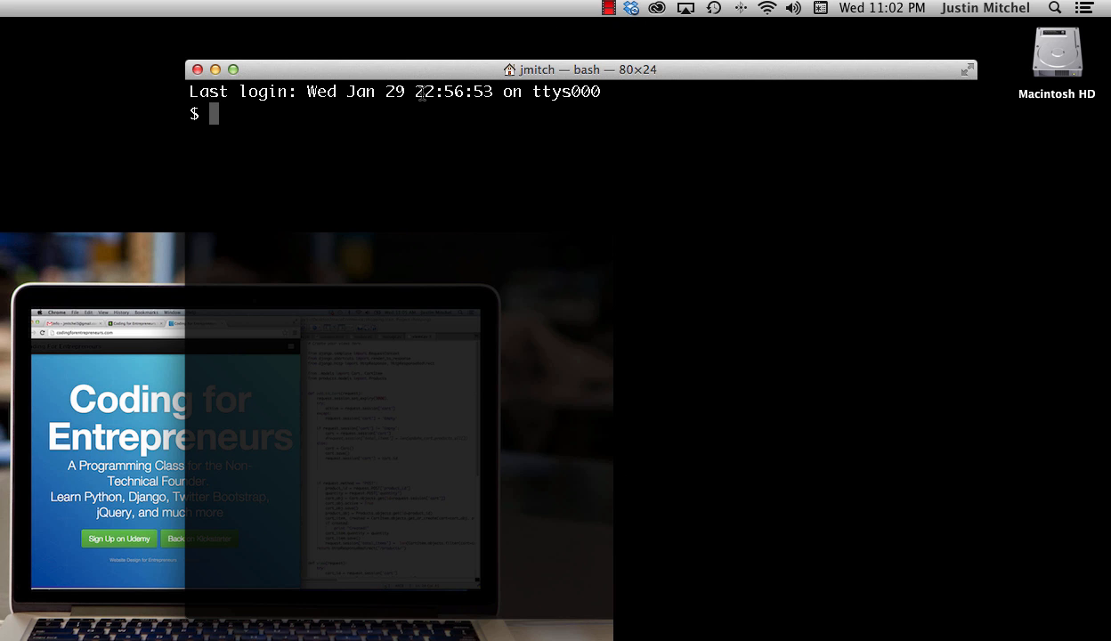
# Step: Change into the Desktop folder with cd desktop
pyautogui.write('cd')
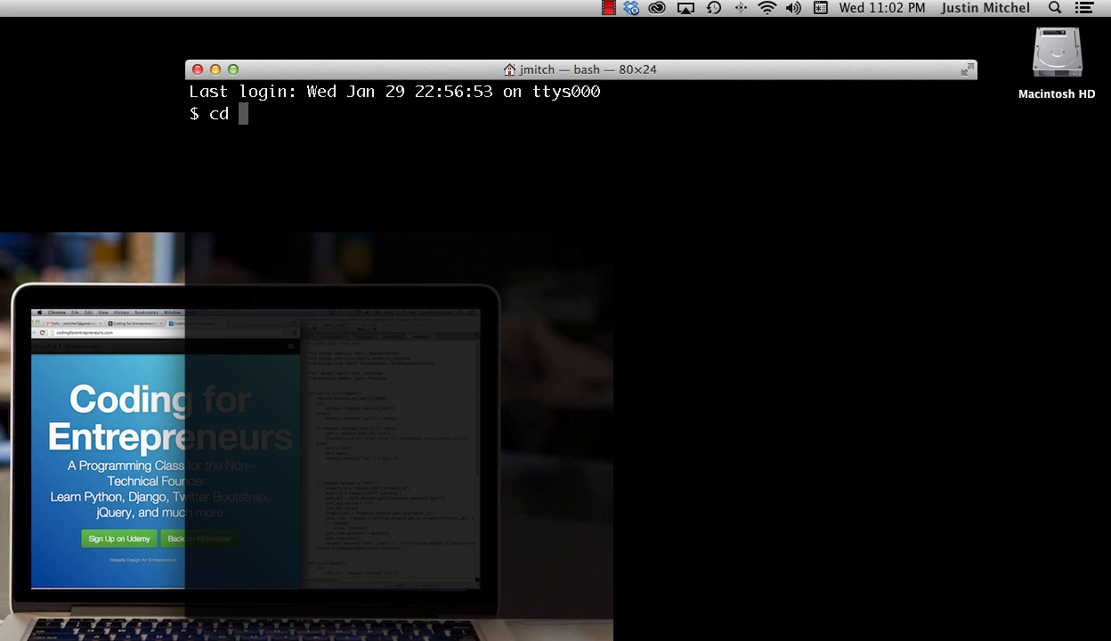
pyautogui.write('desktop')
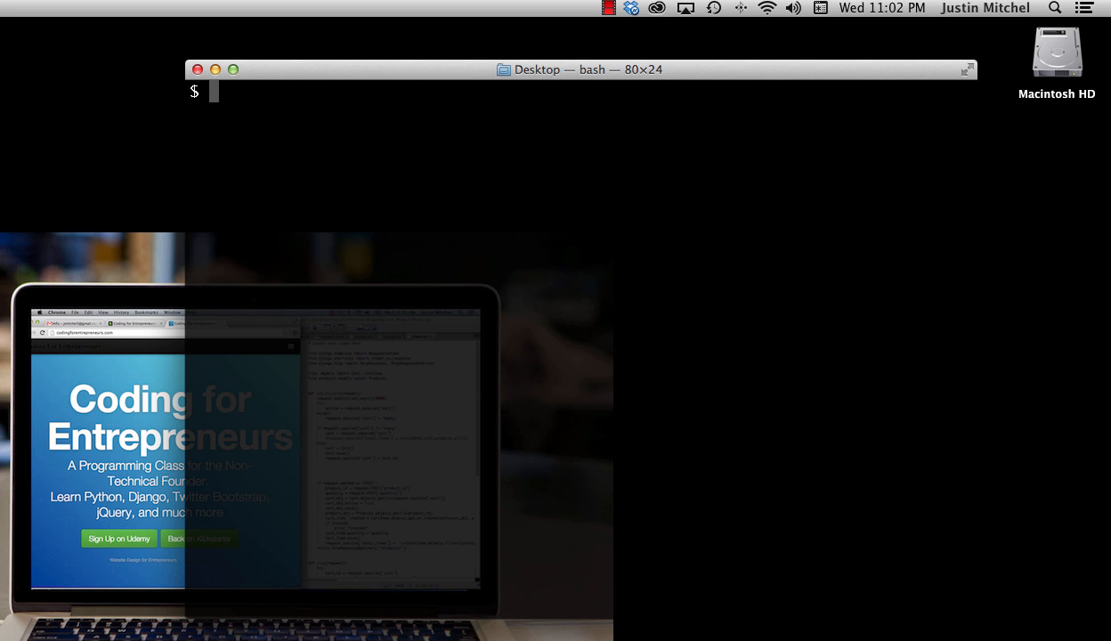
# Step: Create the skillshare virtualenv, enter it and activate it with source bin/activate
pyautogui.write('virtualenv')
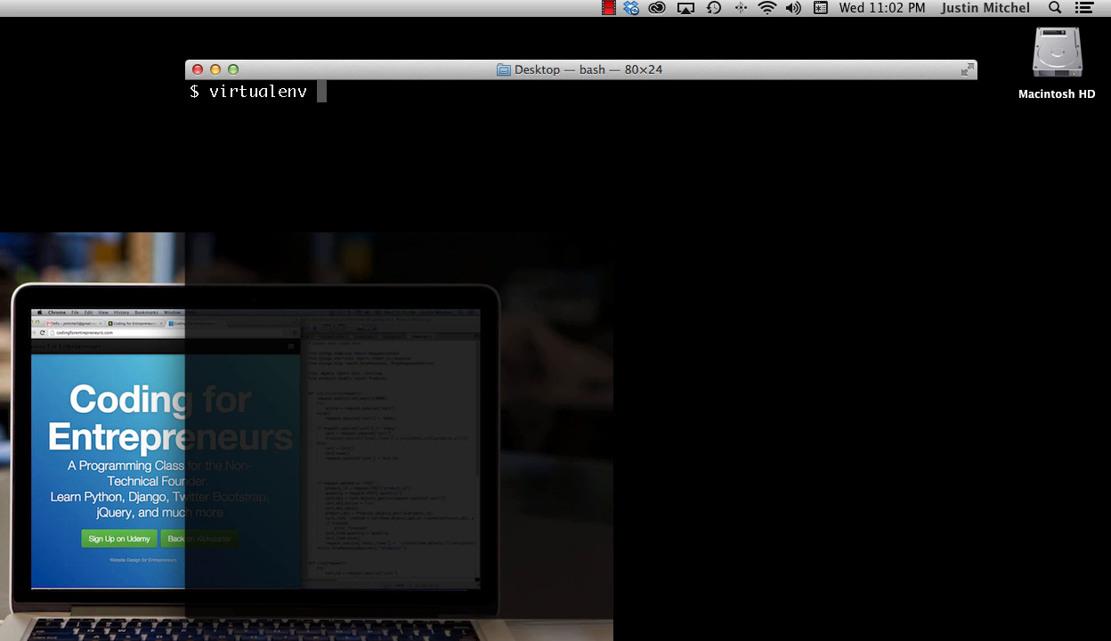
pyautogui.write('skillshare')
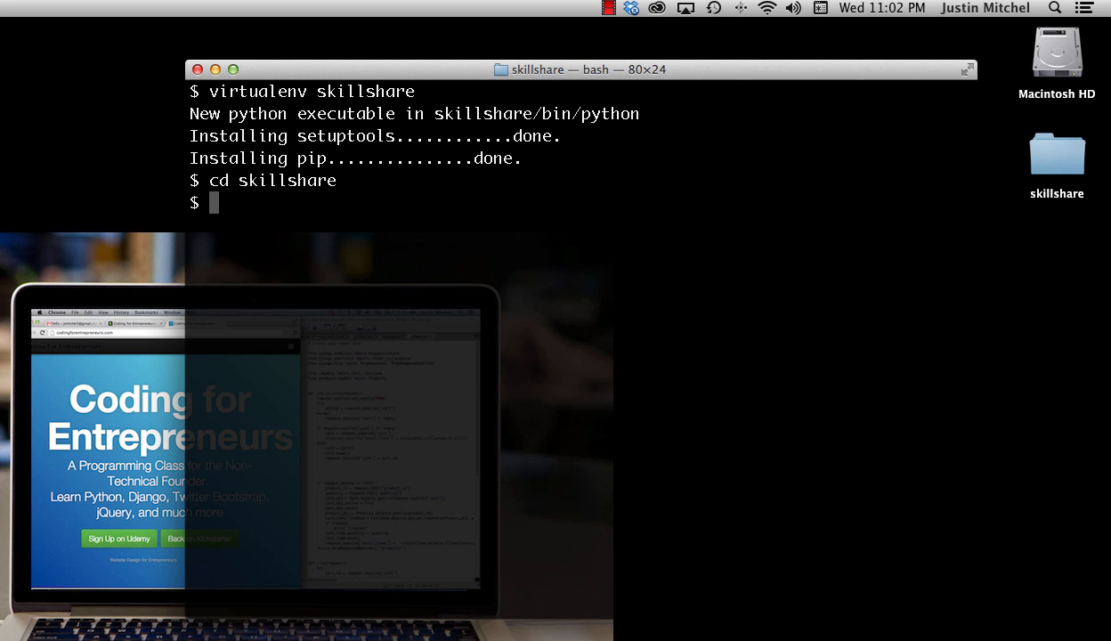
pyautogui.write('sour')
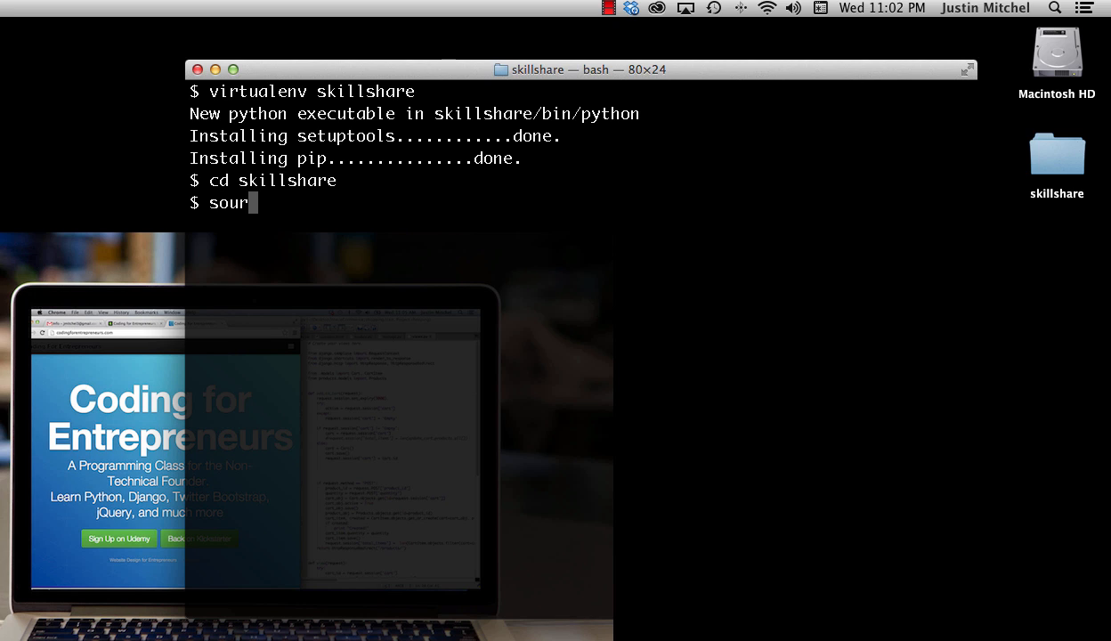
pyautogui.write('ce bin/activate')
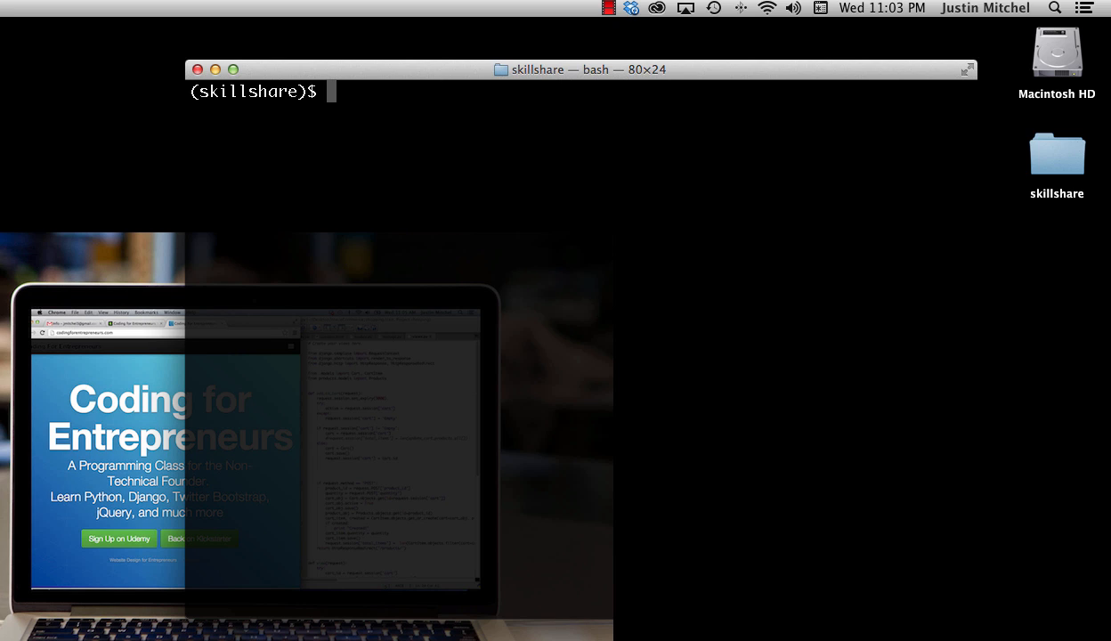
# Step: Run pip freeze, then pip install django==1.6.1 into the environment
pyautogui.write('pip freeze')
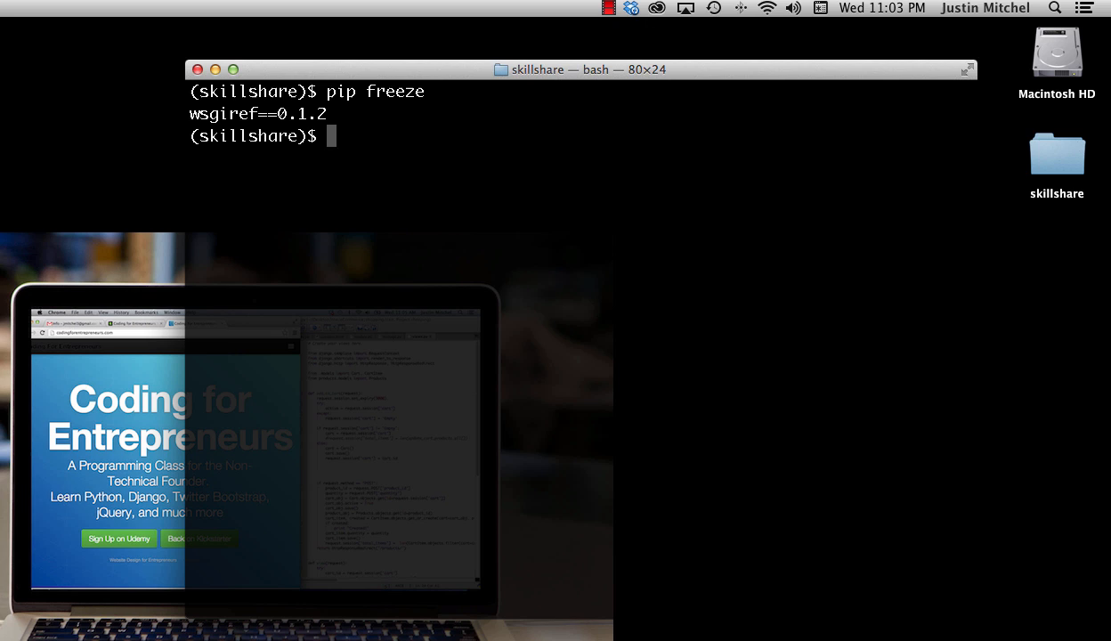
pyautogui.write('pip install')
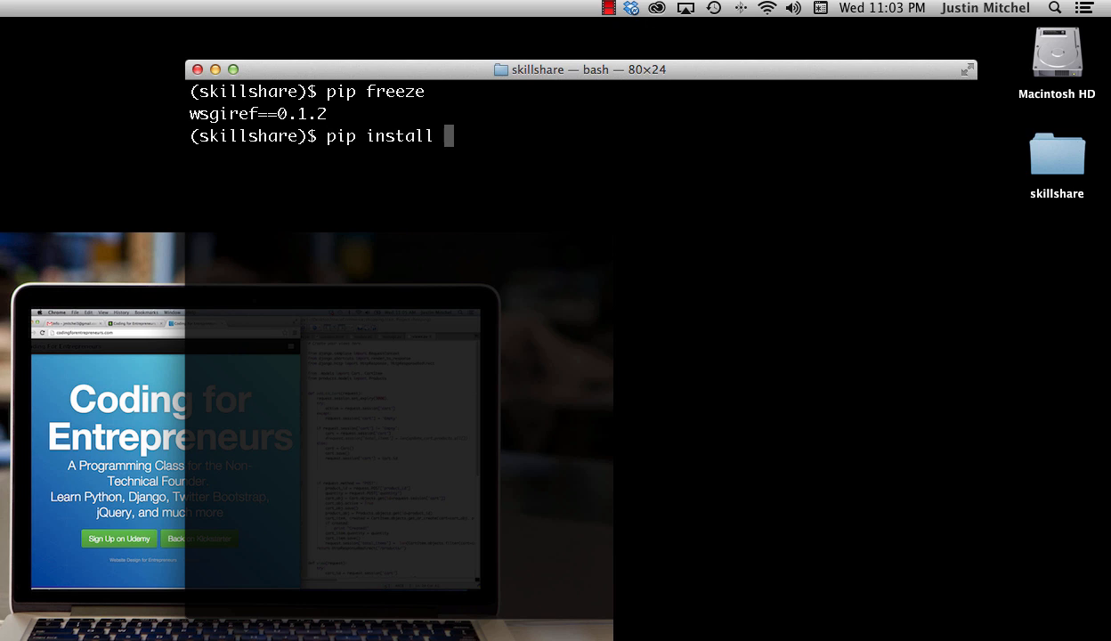
pyautogui.write('django==1')
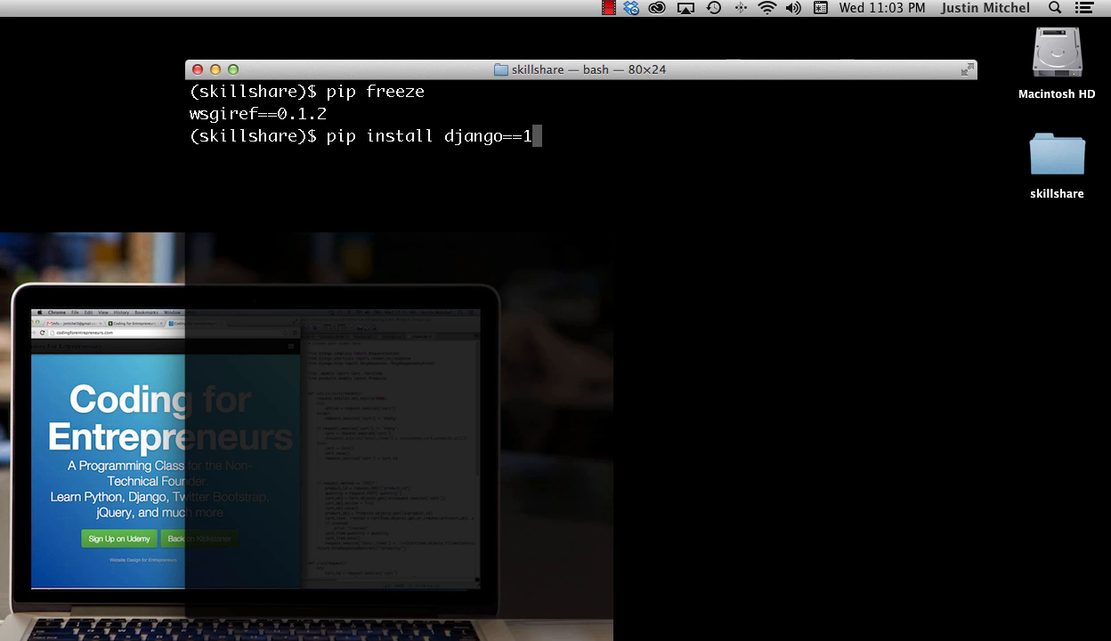
pyautogui.write('.6.1')
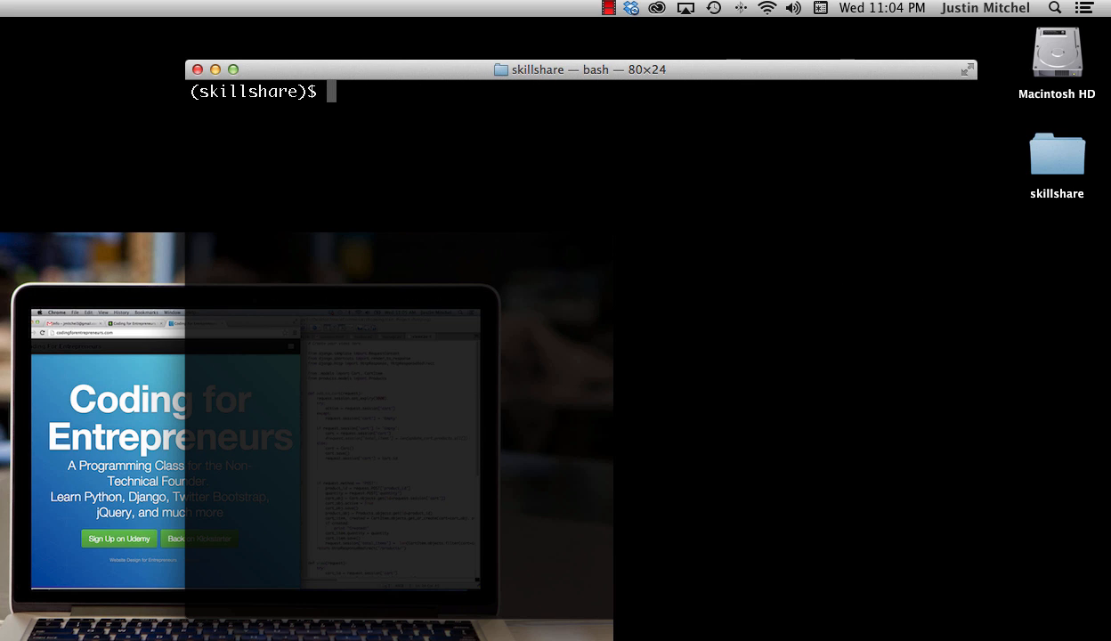
# Step: Verify Django with pip freeze, then run django-admin.py startproject mvp_landing
pyautogui.write('pip freeze')
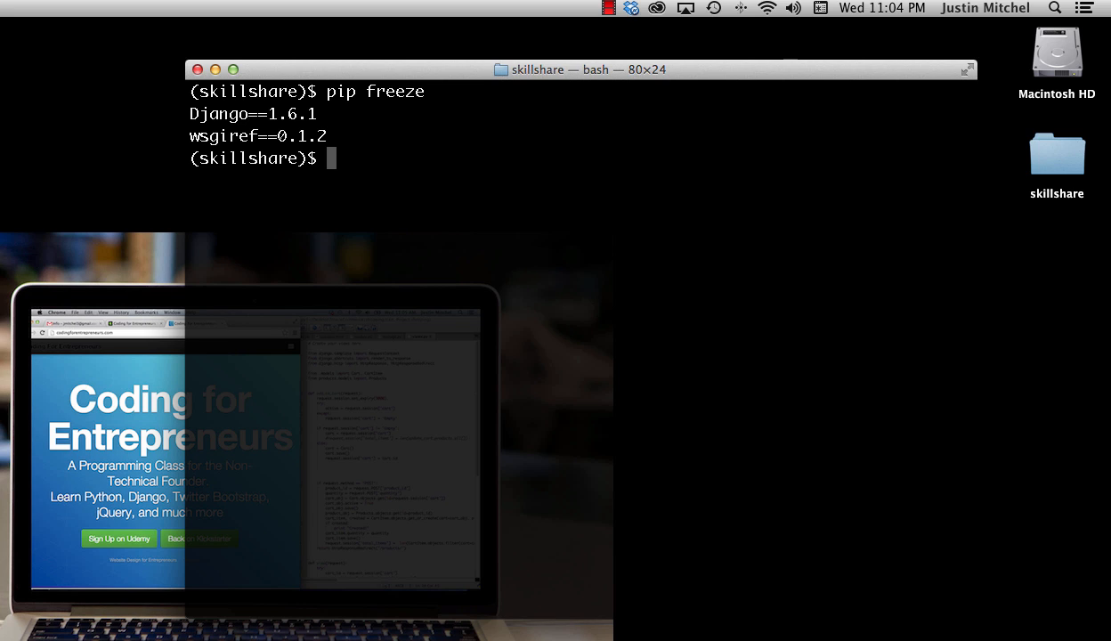
pyautogui.write('django')
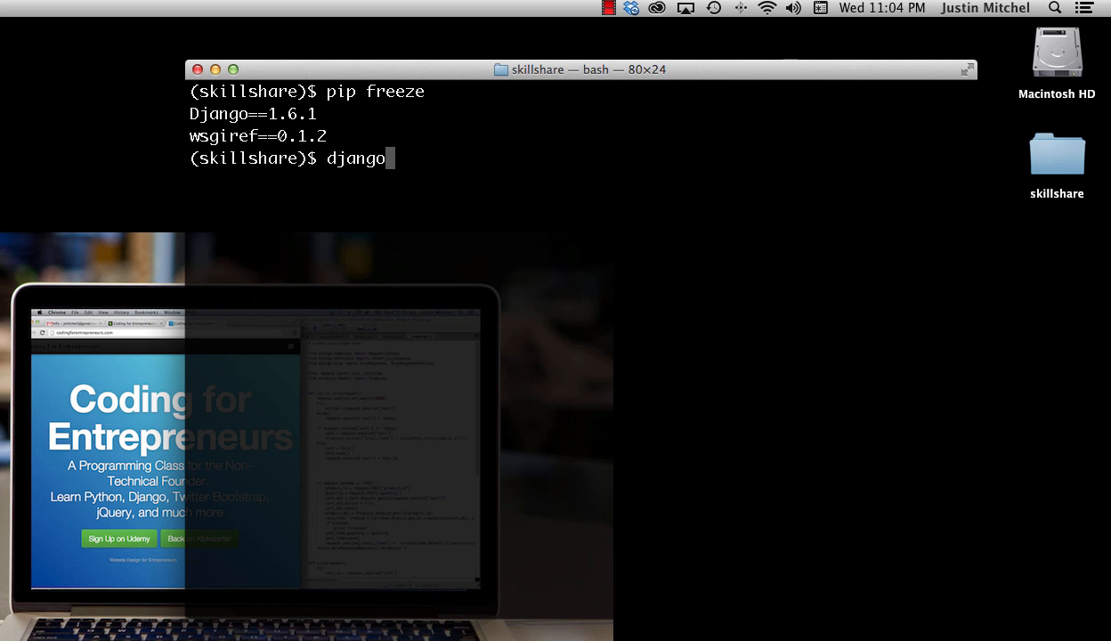
pyautogui.write('-admin.py s')
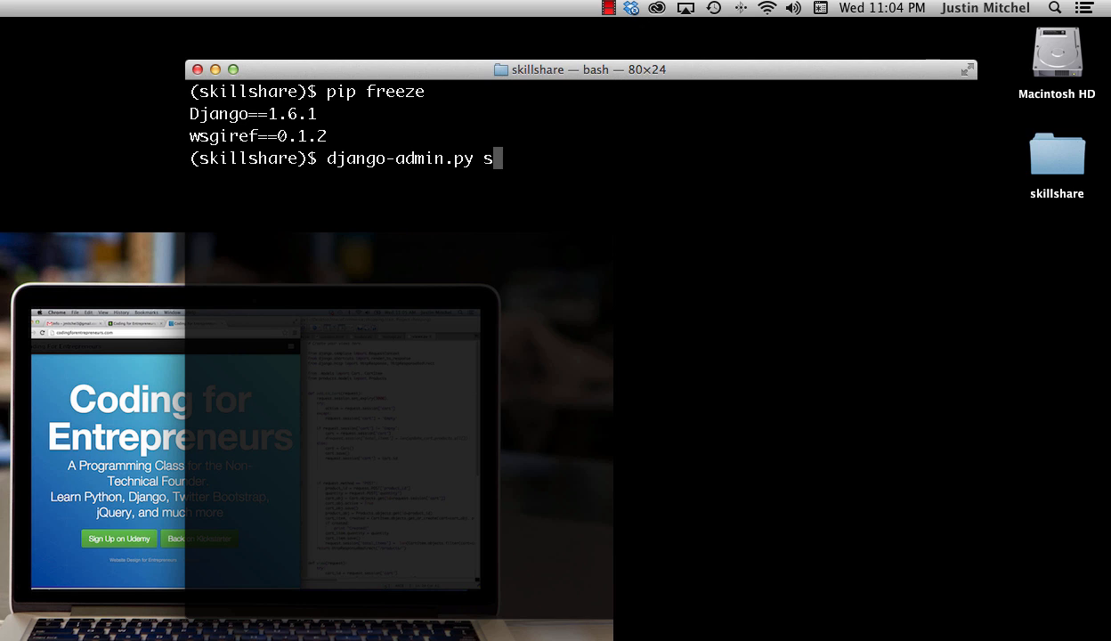
pyautogui.write('tartproject')
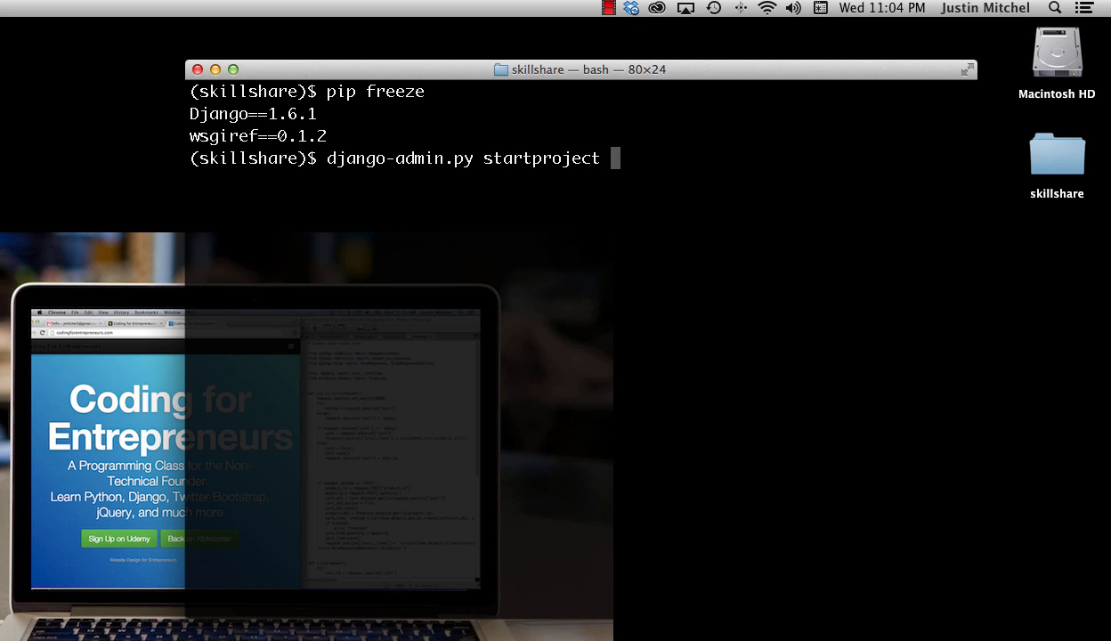
pyautogui.write('mvp_landing')
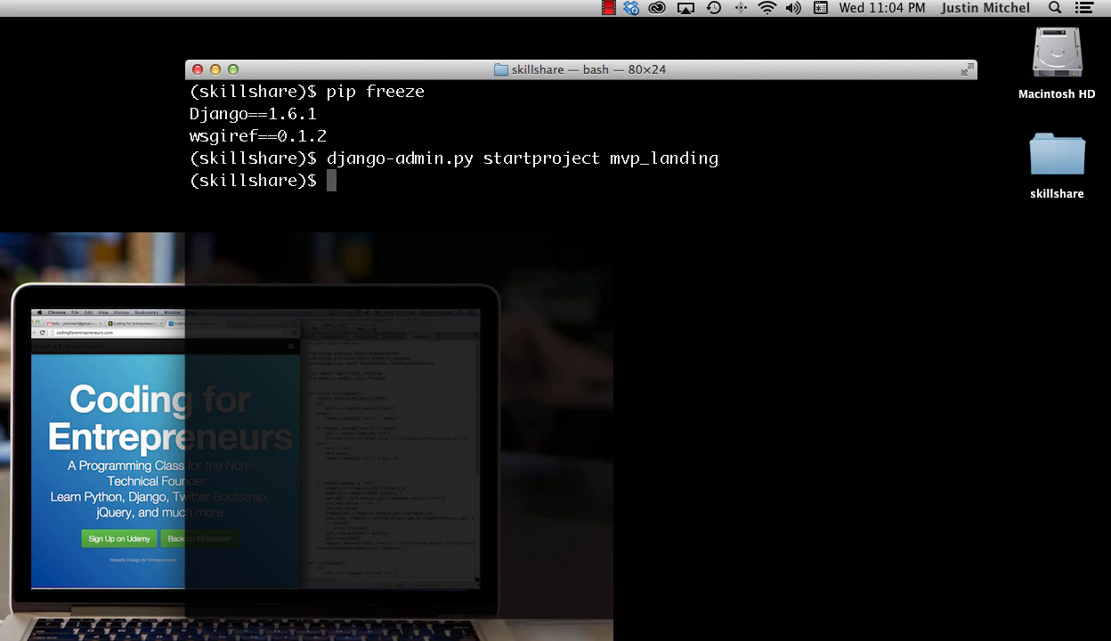
# Step: List the folder, cd into mvp_landing and show manage.py and the inner package
pyautogui.write('ls')
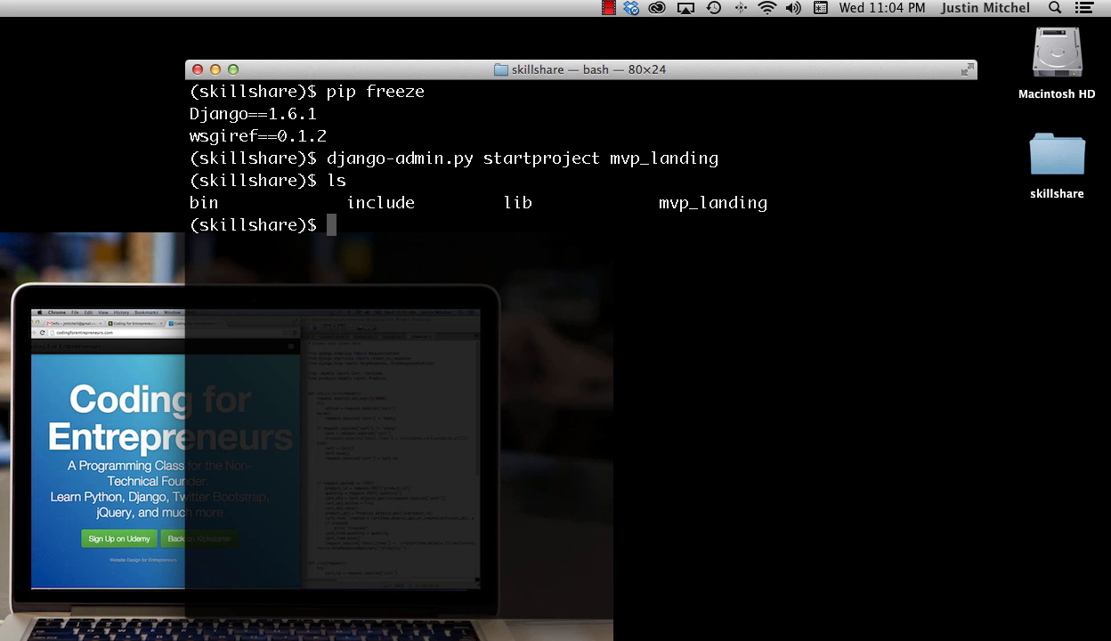
pyautogui.write('cd')
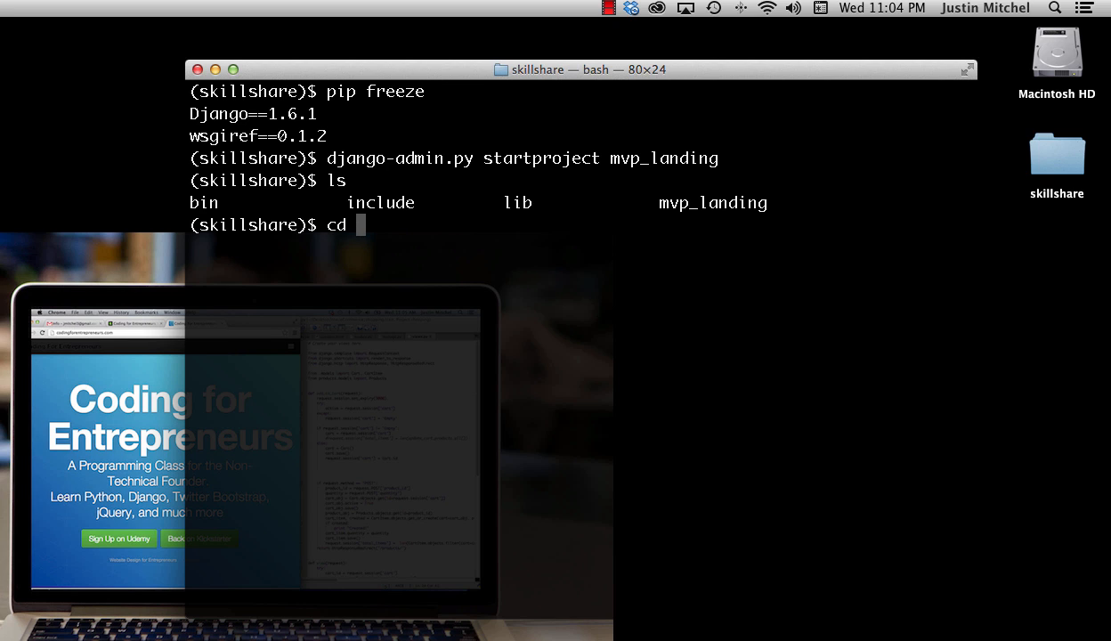
pyautogui.write('mvp_landin')
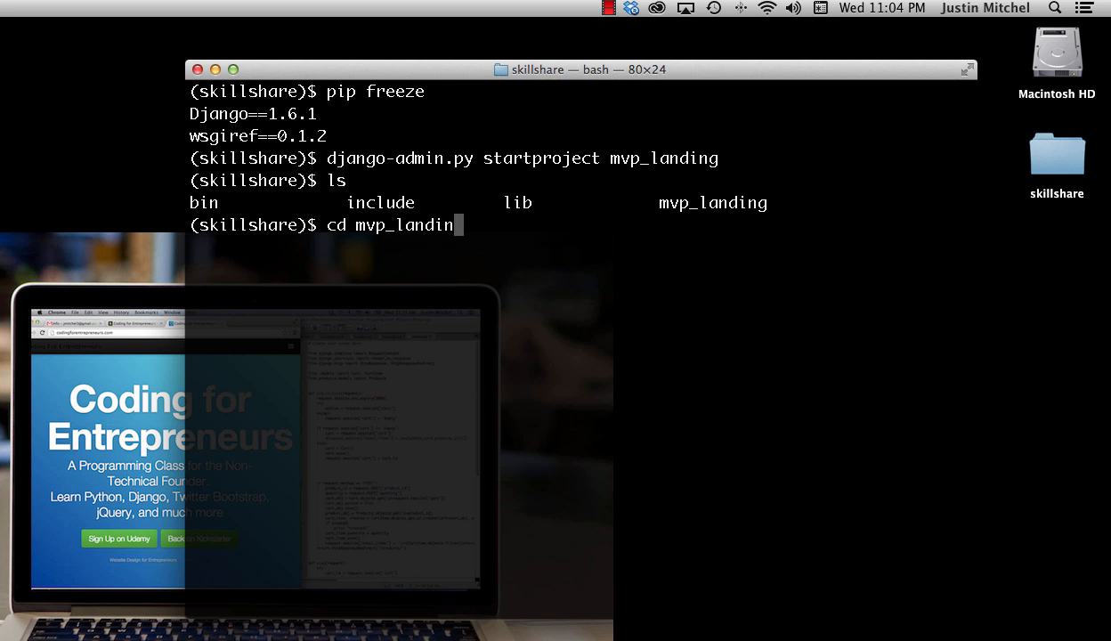
pyautogui.press('Return')
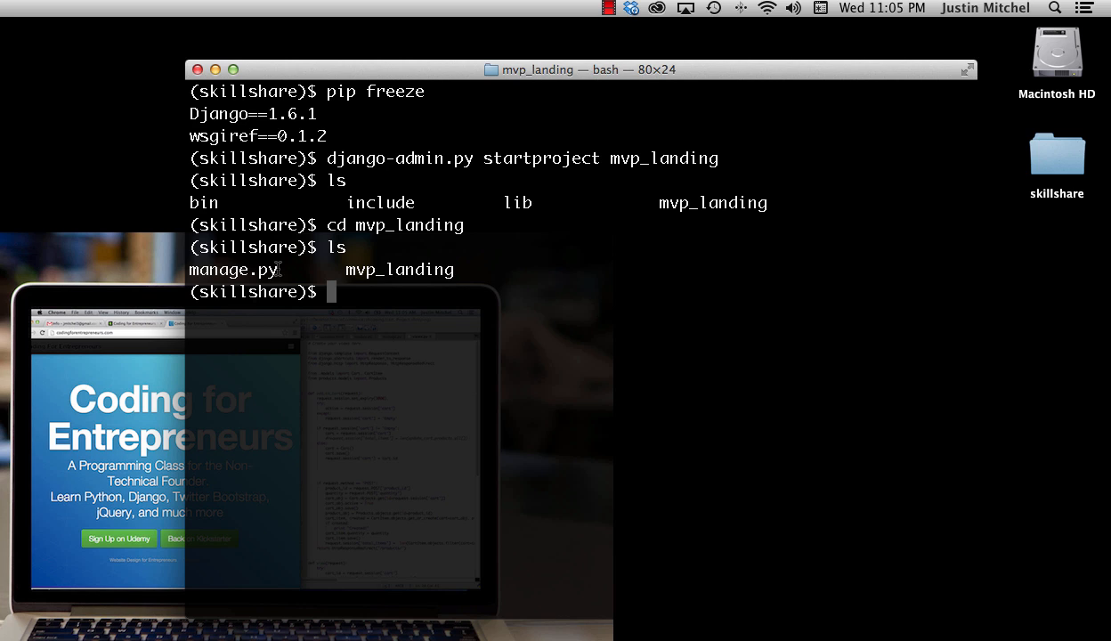
# Step: Browse the mvp_landing folders and view the outer folder holding manage.py
pyautogui.doubleClick(233, 268)
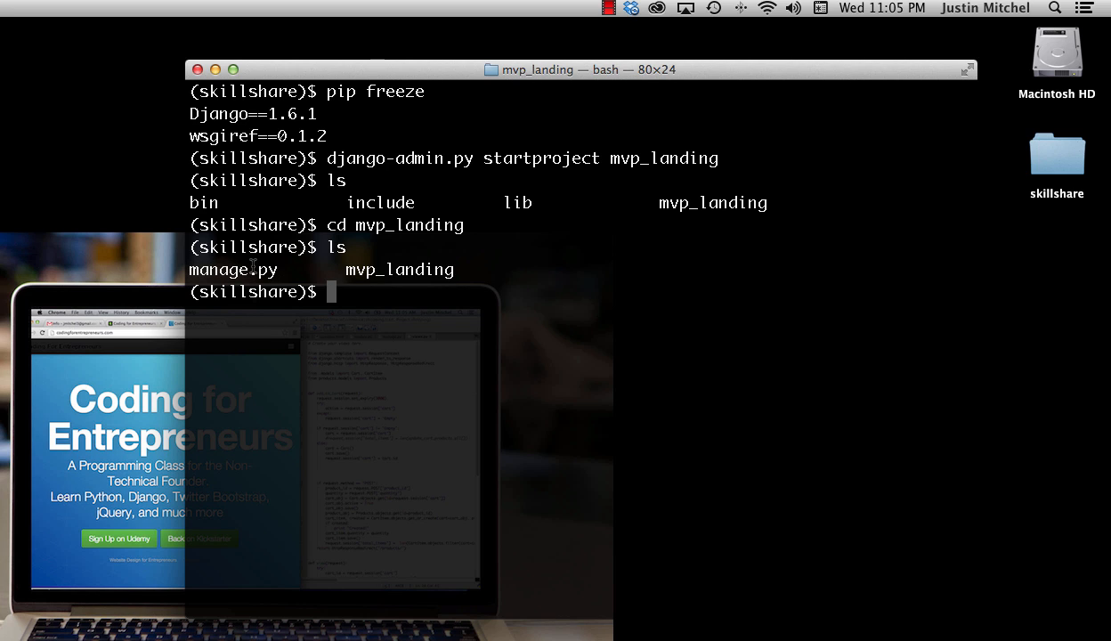
pyautogui.moveTo(301, 274)
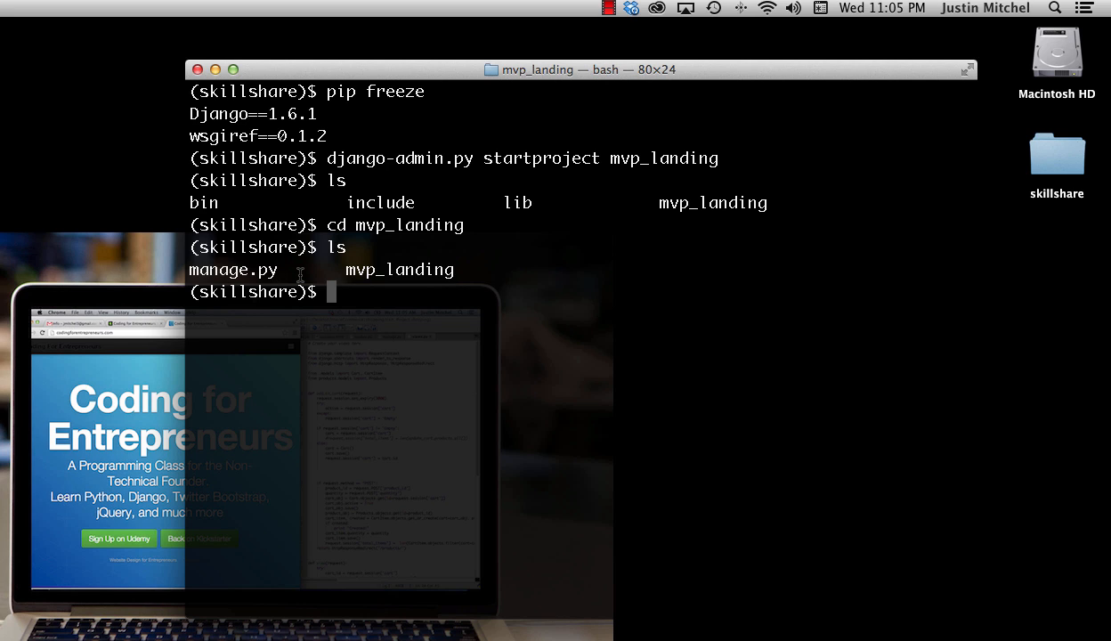
pyautogui.doubleClick(233, 269)
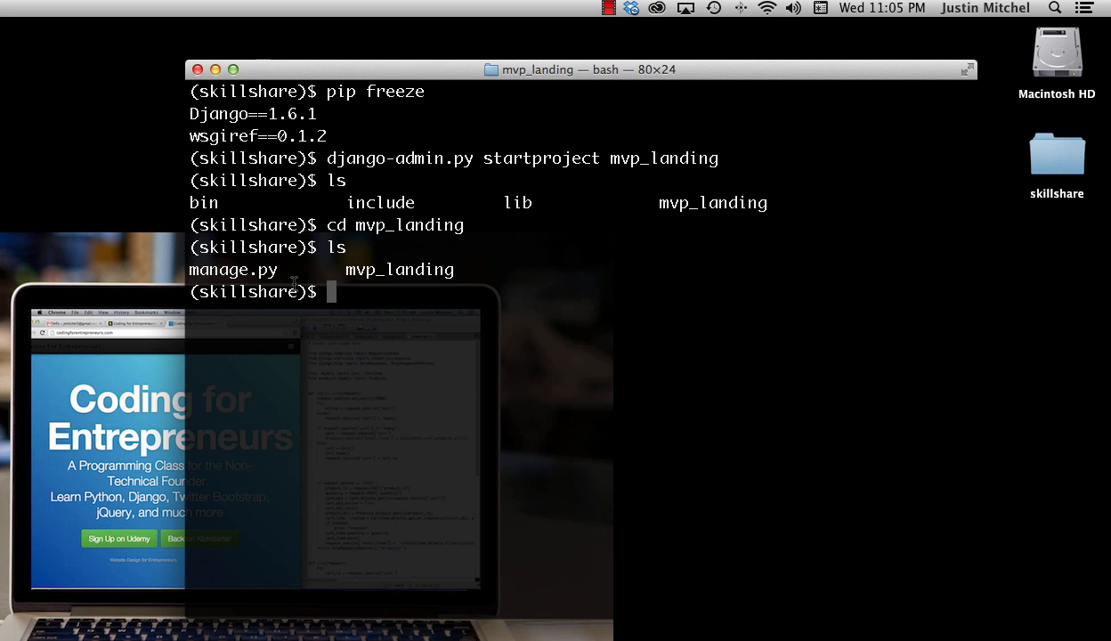
pyautogui.write('cd')
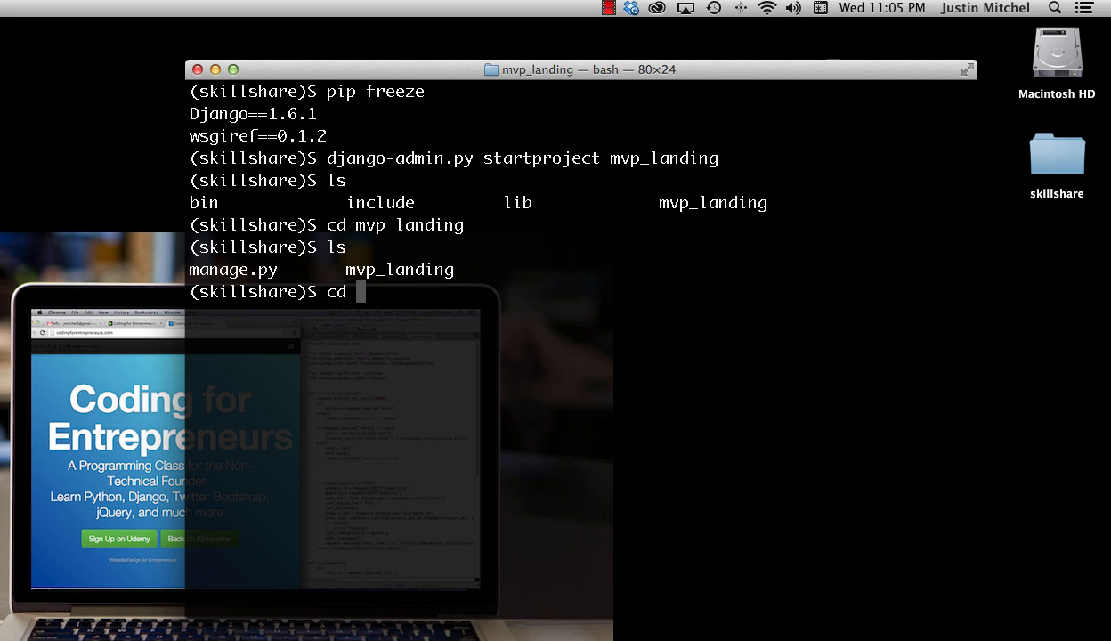
pyautogui.write('mvp_')
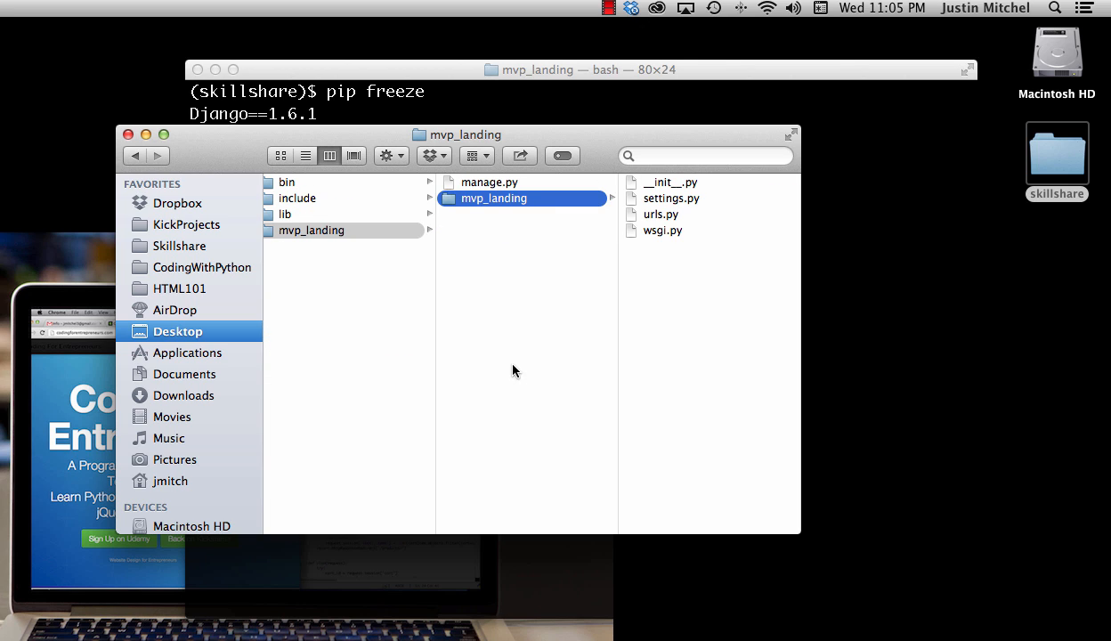
pyautogui.moveTo(446, 327)
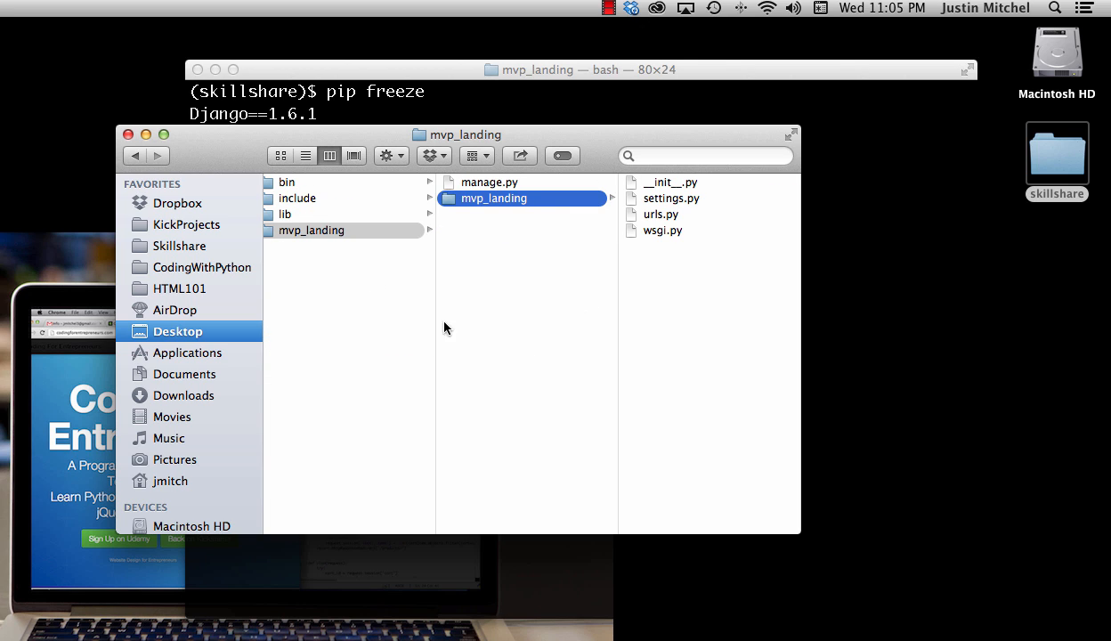
pyautogui.moveTo(474, 260)
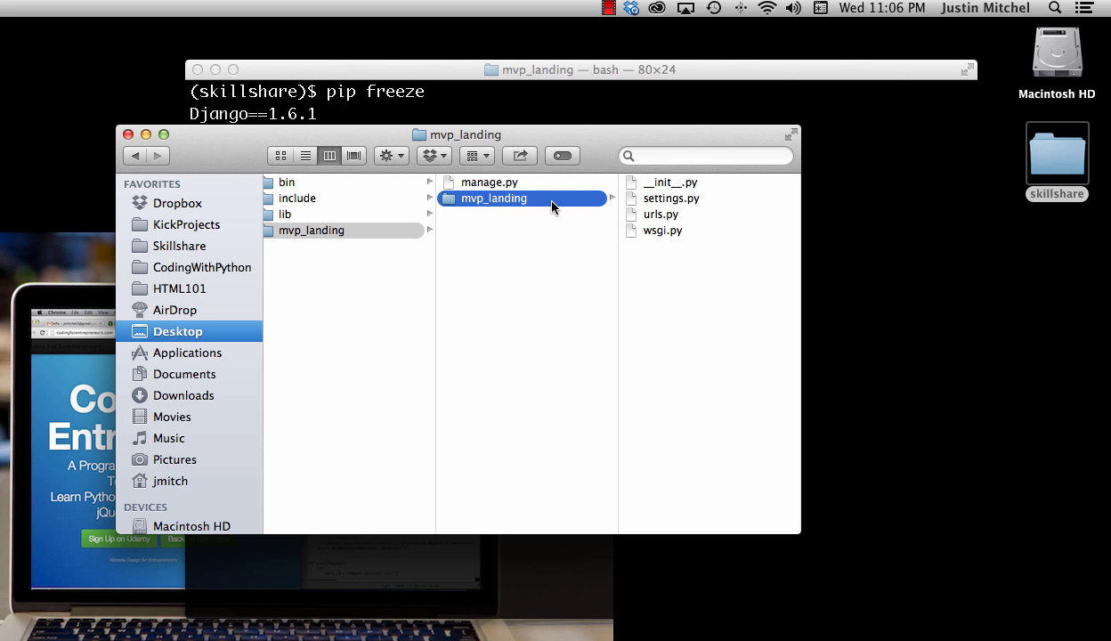
pyautogui.moveTo(687, 203)
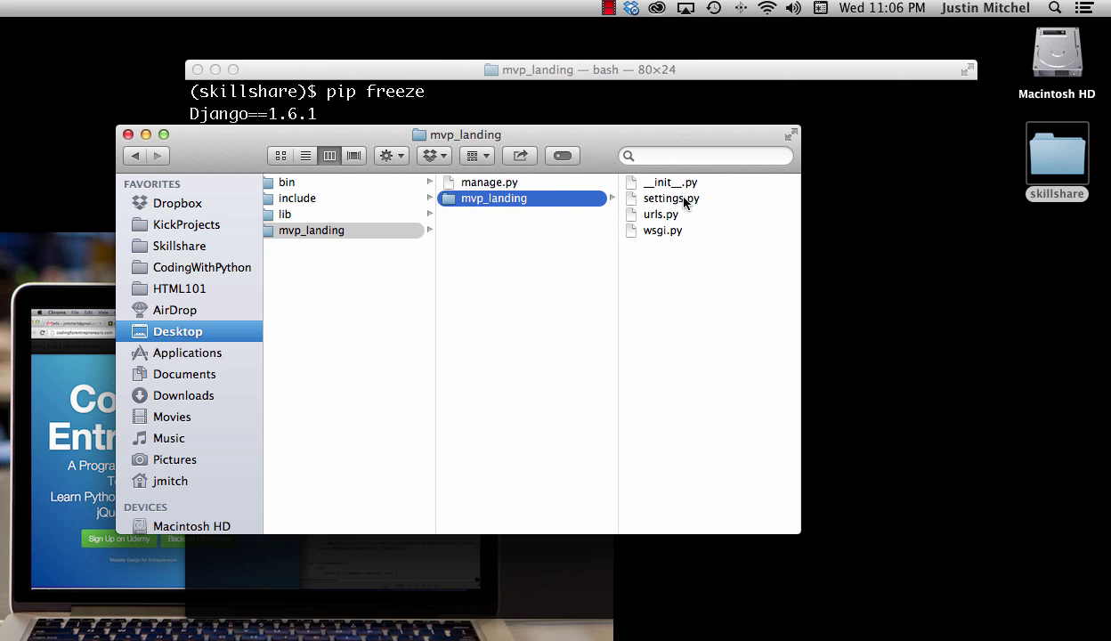
pyautogui.moveTo(489, 249)
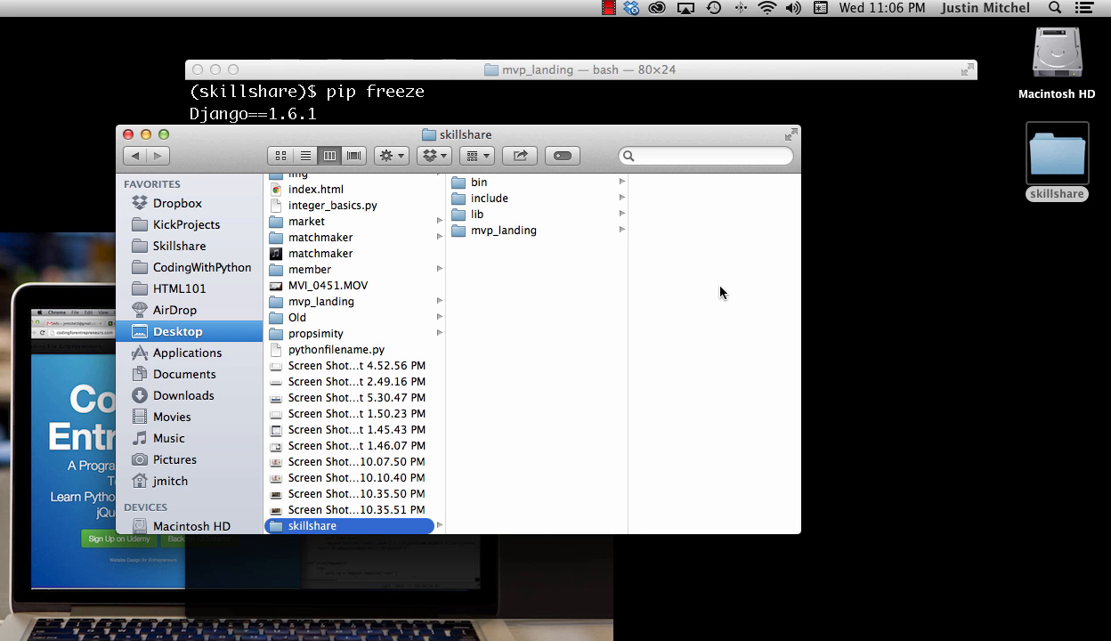
pyautogui.click(502, 230)
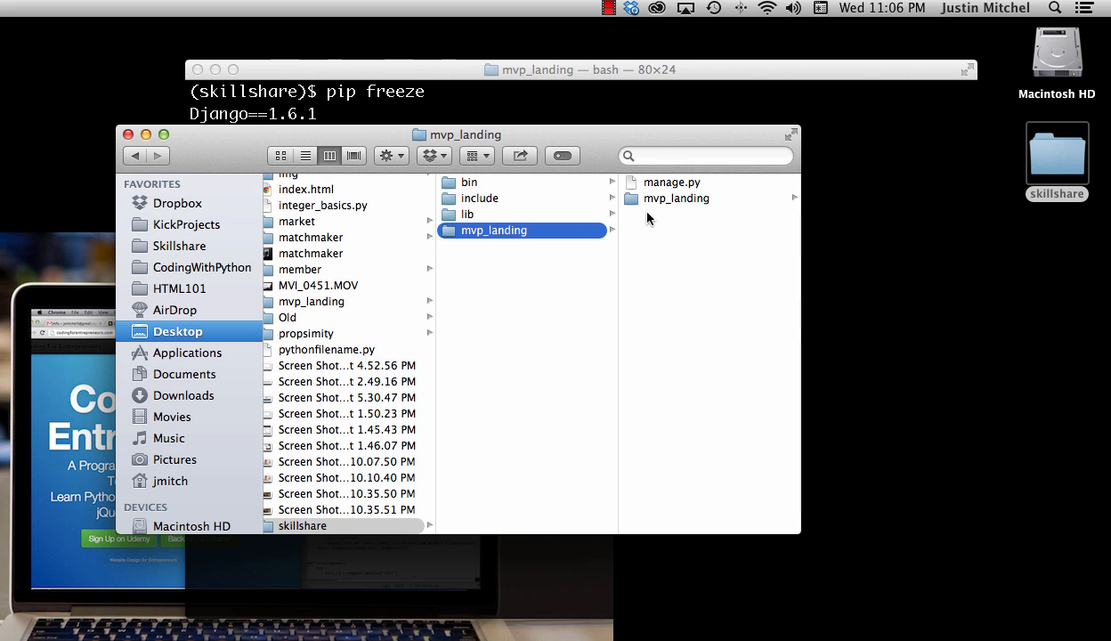
pyautogui.moveTo(531, 206)
pyautogui.write('ls')
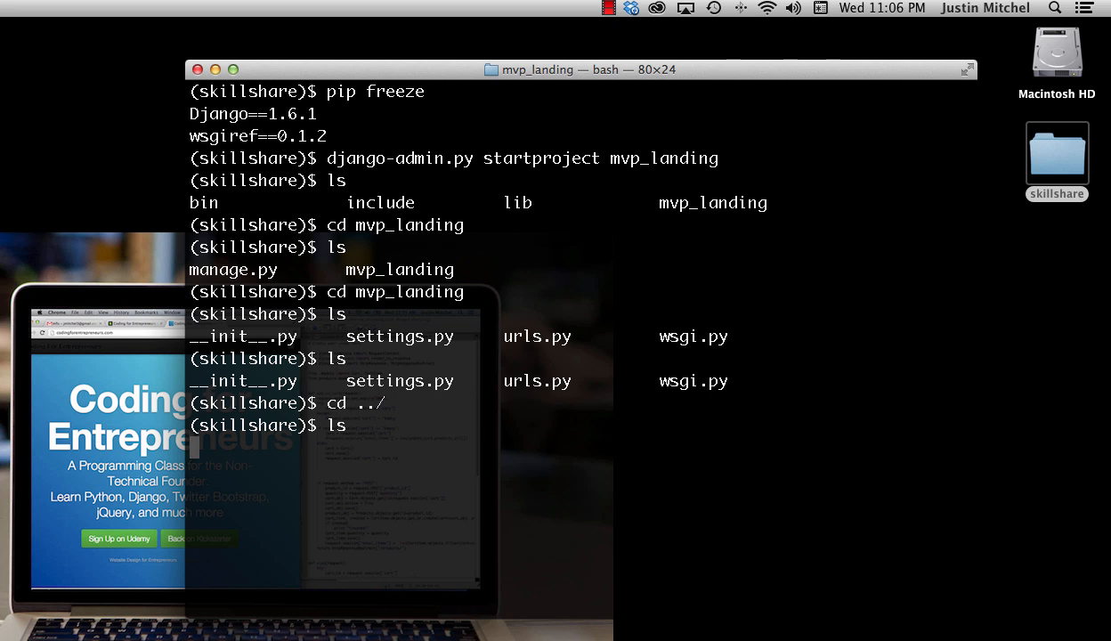
# Step: List the project folder, then run python manage.py runserver
pyautogui.press('Return')
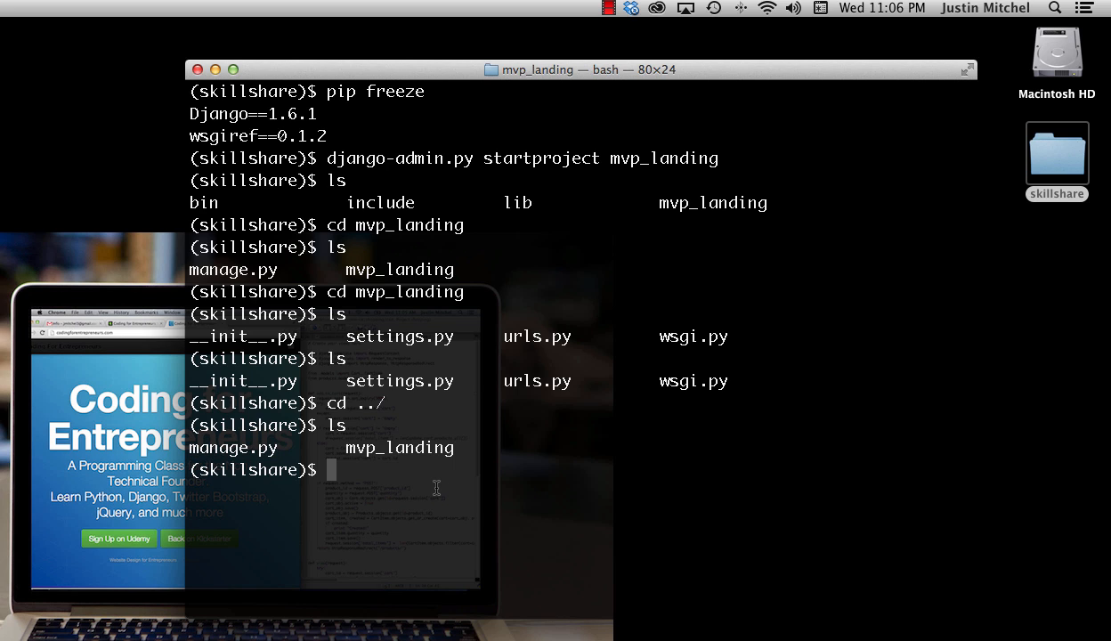
pyautogui.write('python man')
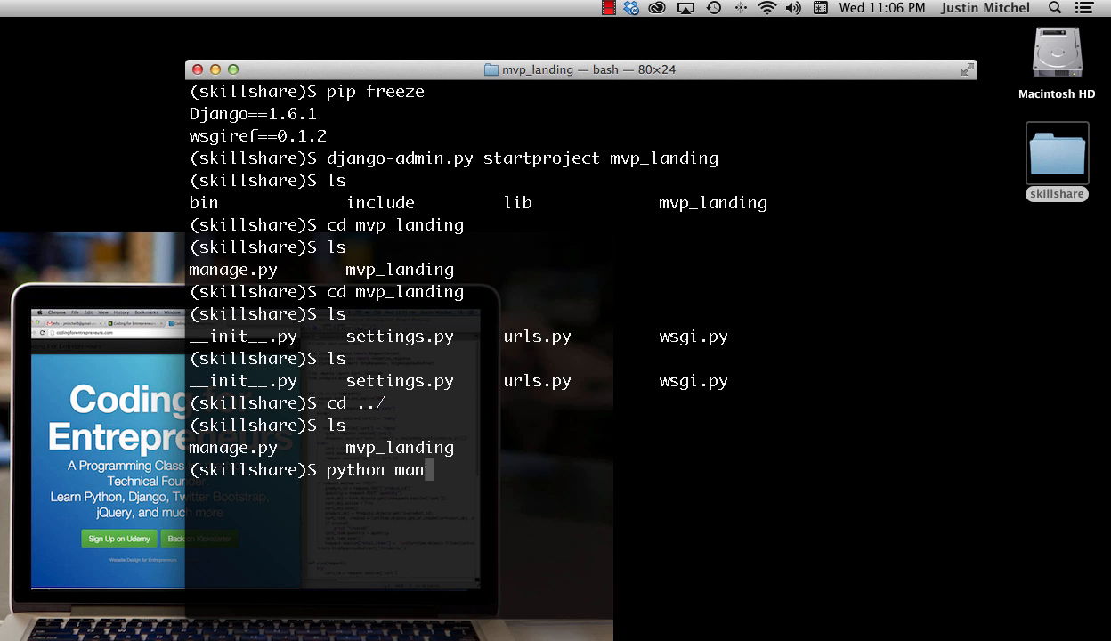
pyautogui.write('age.py runserver')
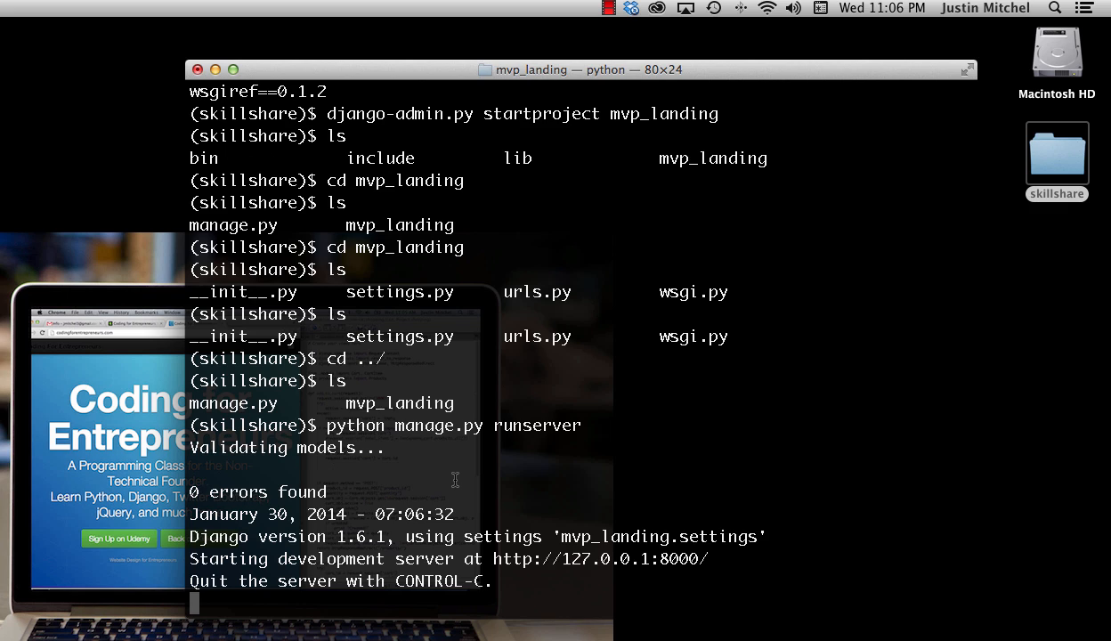
pyautogui.moveTo(492, 559); pyautogui.dragTo(708, 559)
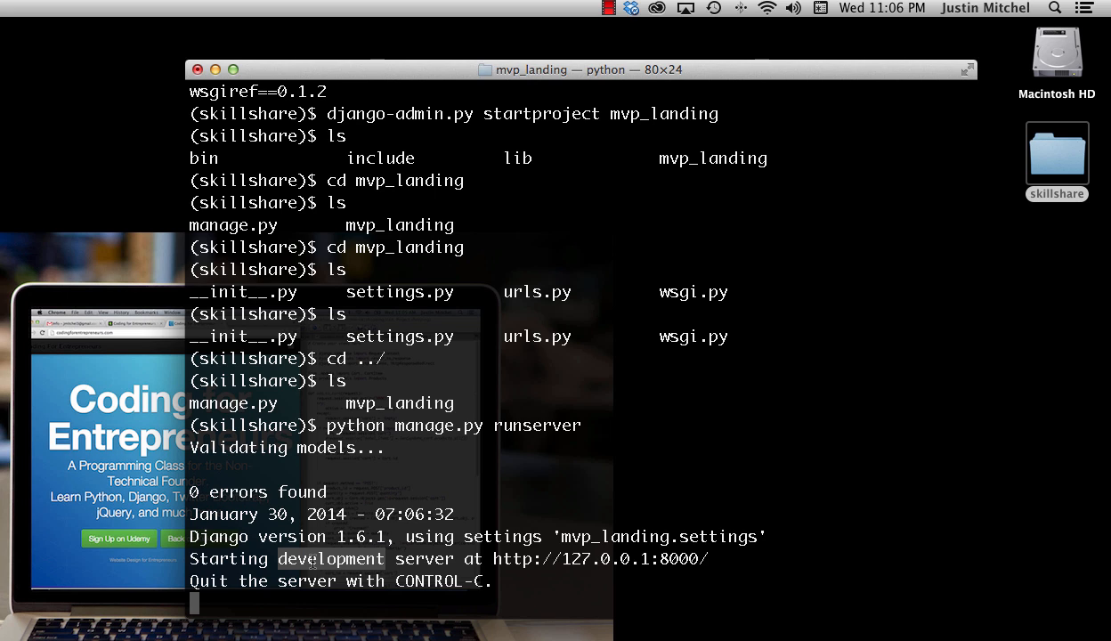
pyautogui.doubleClick(598, 559)
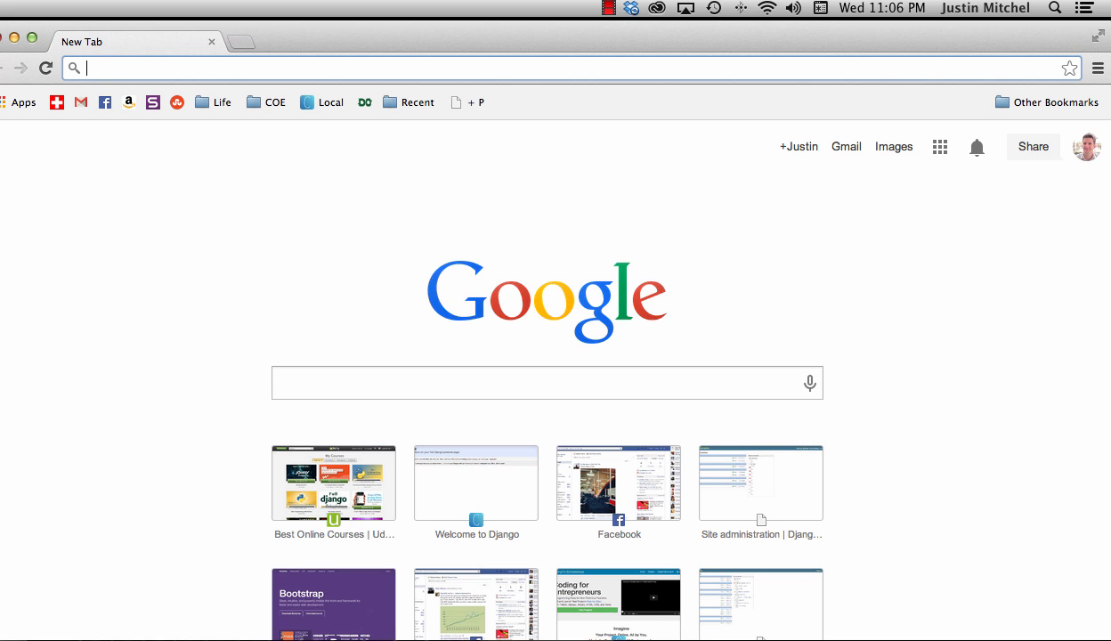
pyautogui.write('http://127.0.0.1:8000/')
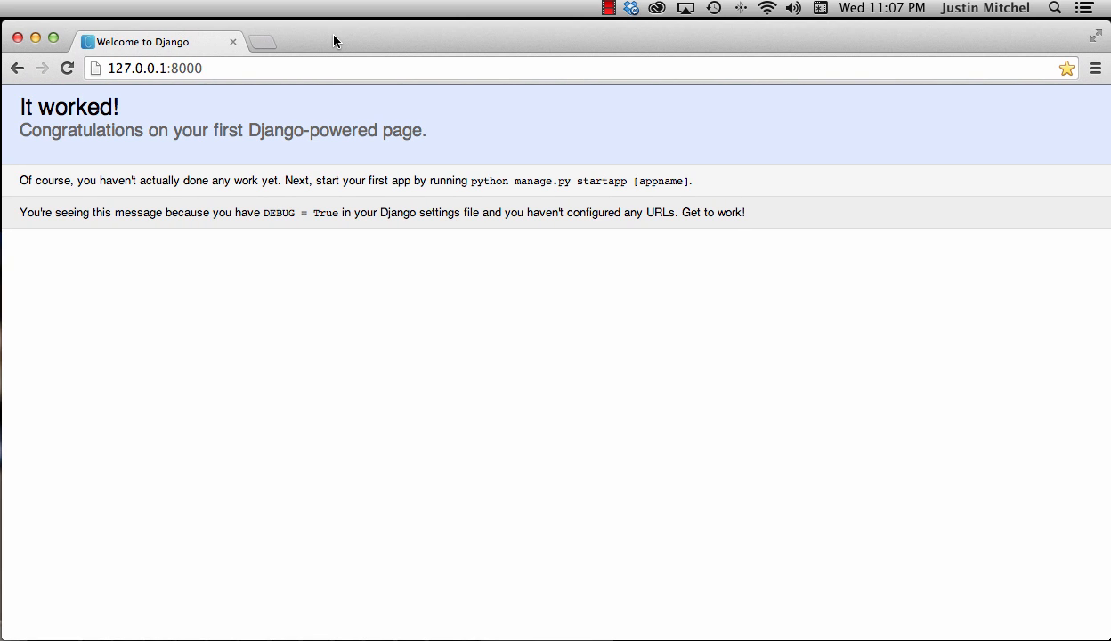
pyautogui.moveTo(425, 32)
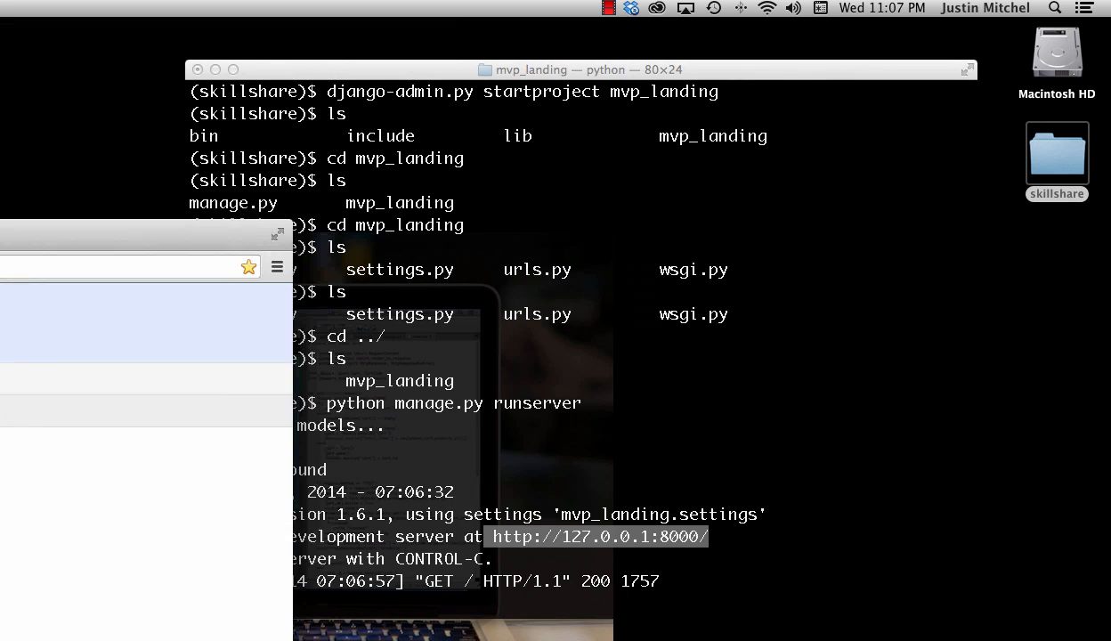
# Step: Return to Terminal and stop the development server with Control-C
pyautogui.click(559, 69)
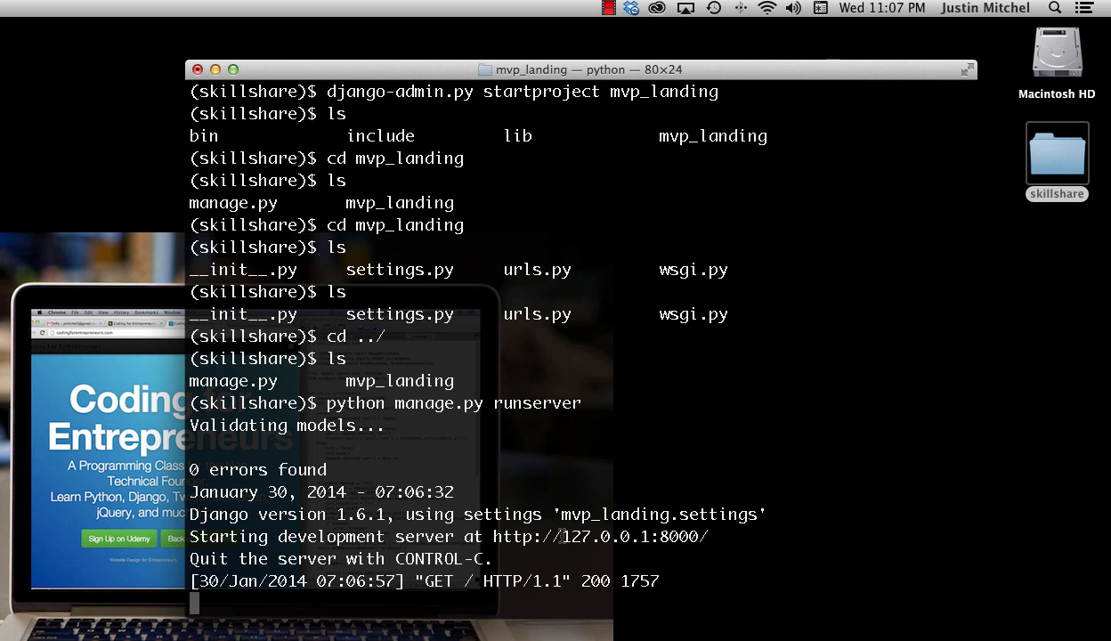
pyautogui.press('ctrl+c')
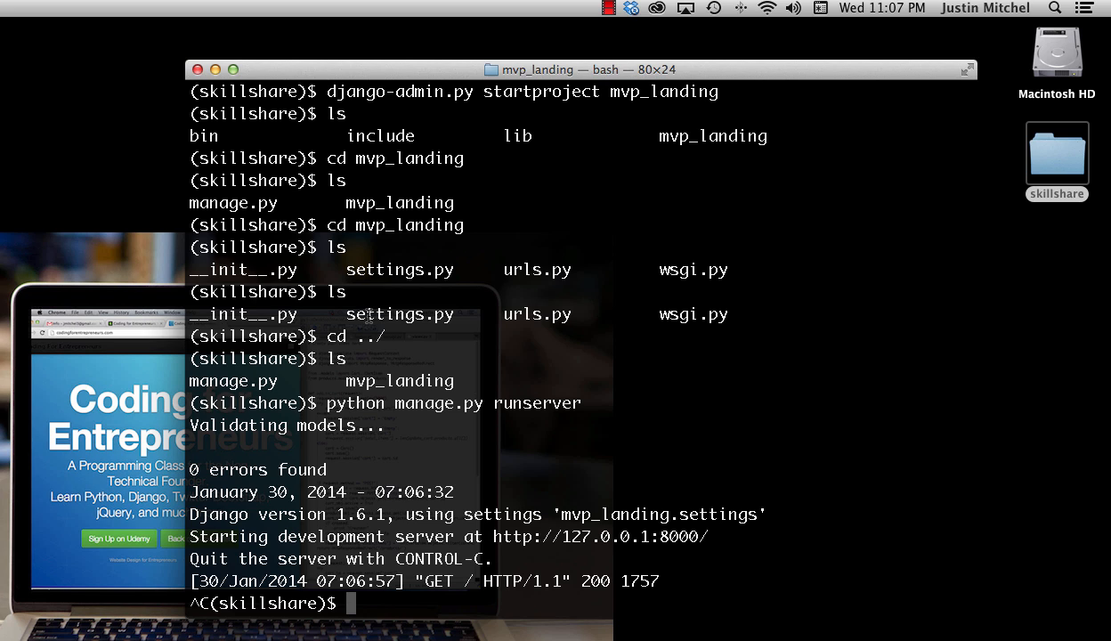
# Step: Type pip install south django-registration stripe at the prompt without running it
pyautogui.write('pip')
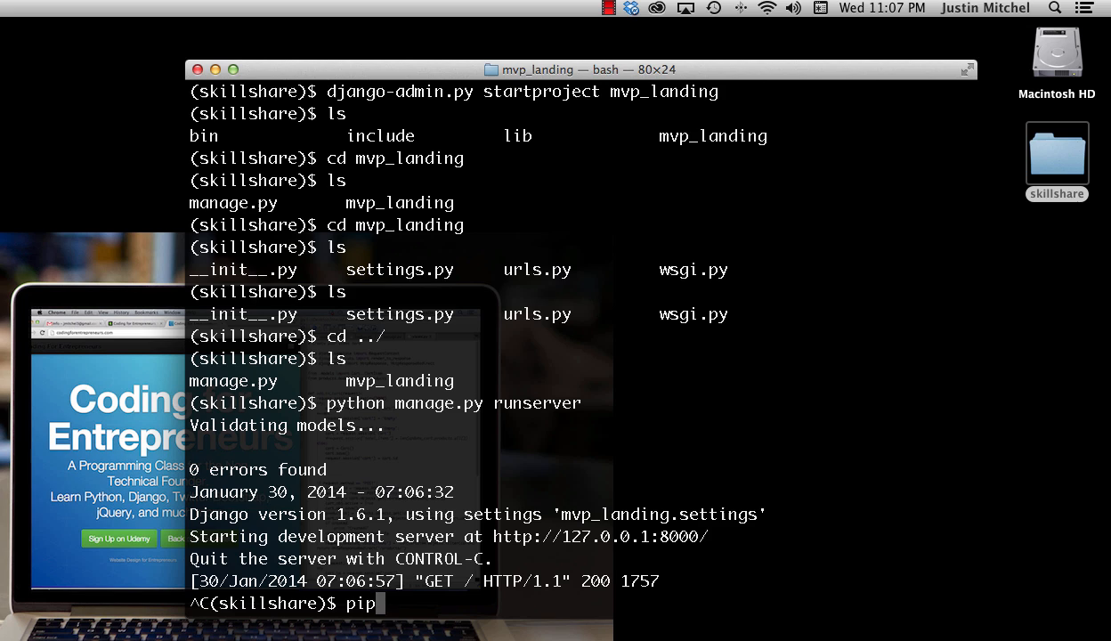
pyautogui.write('install south dja')
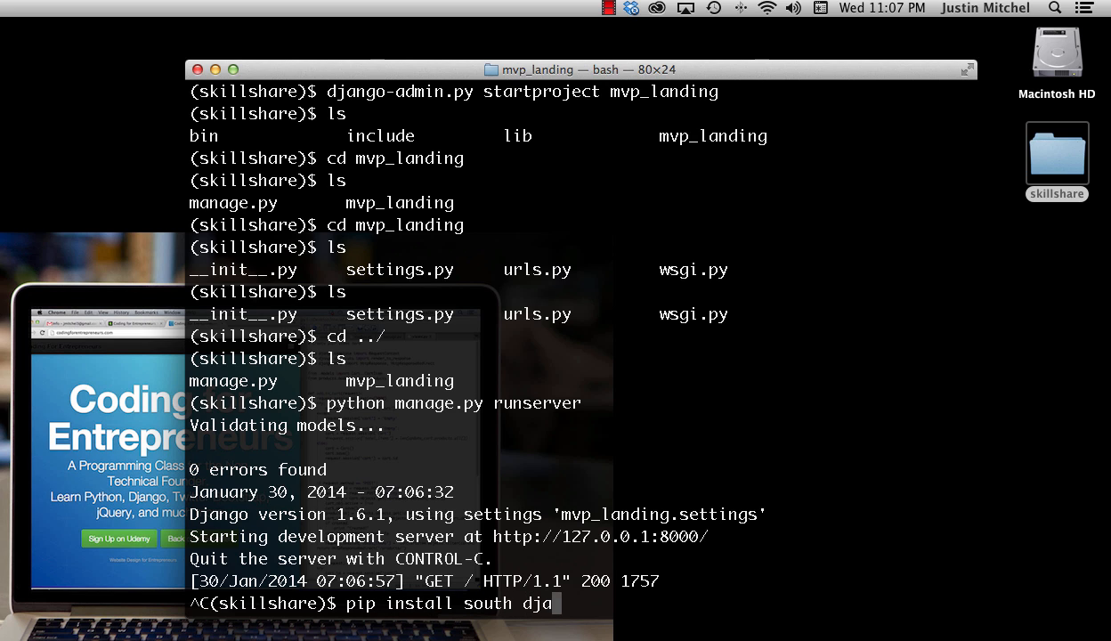
pyautogui.write('ngo-registr')
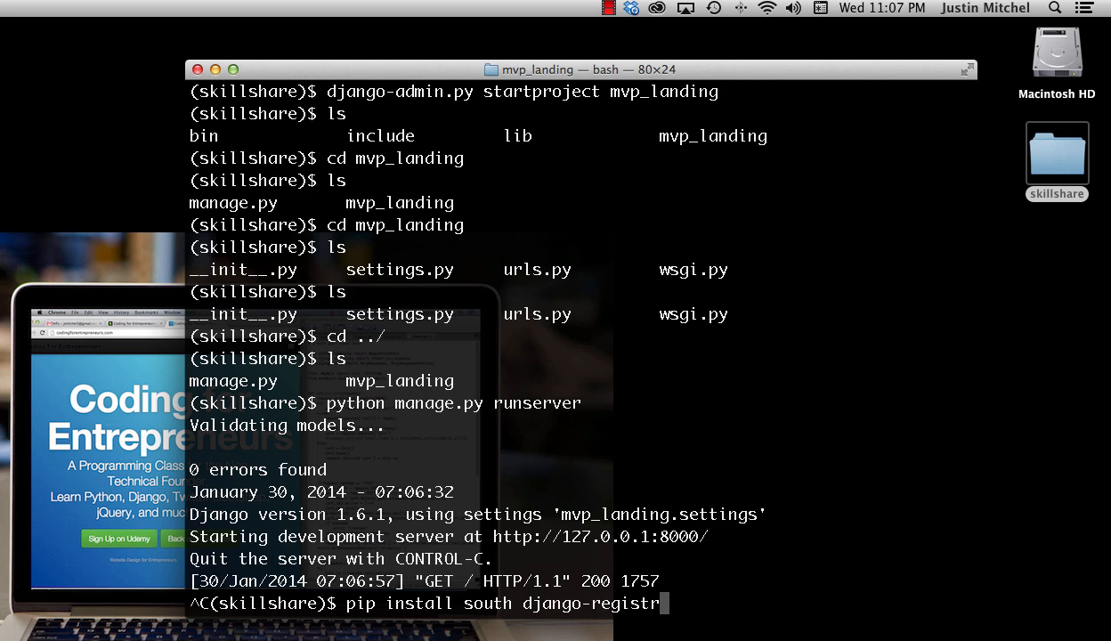
pyautogui.write('ation st')
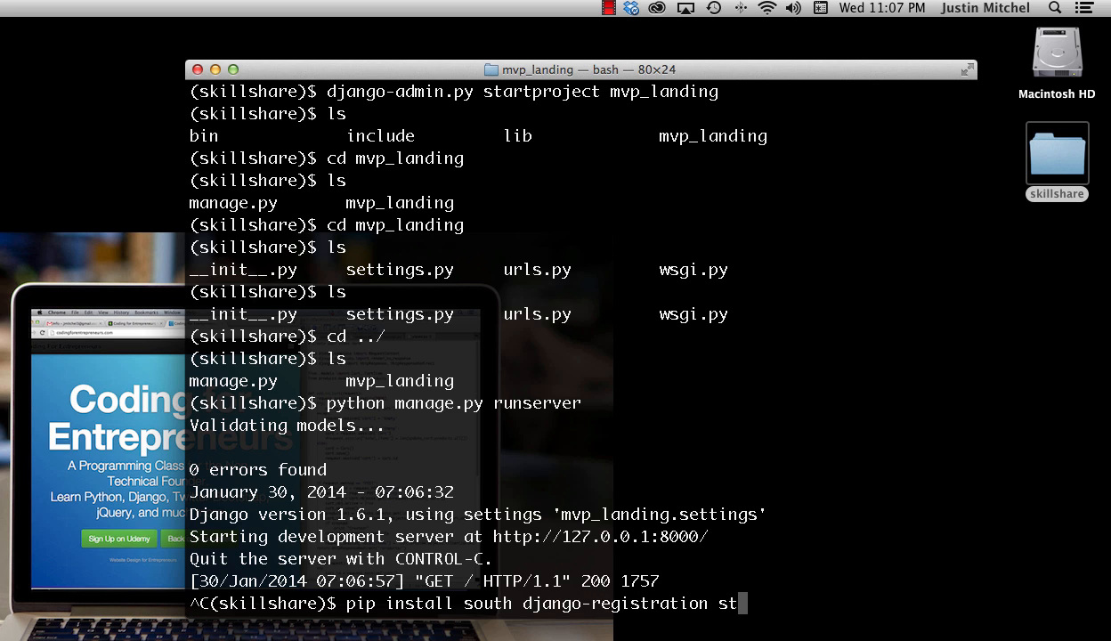
pyautogui.write('ripe')
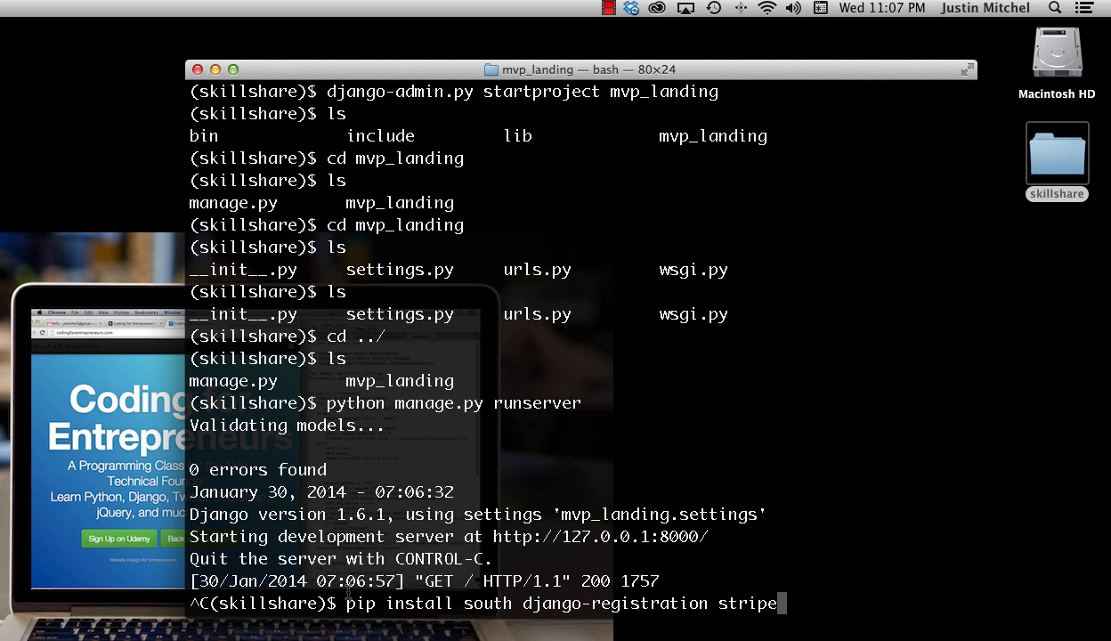
pyautogui.moveTo(767, 582)
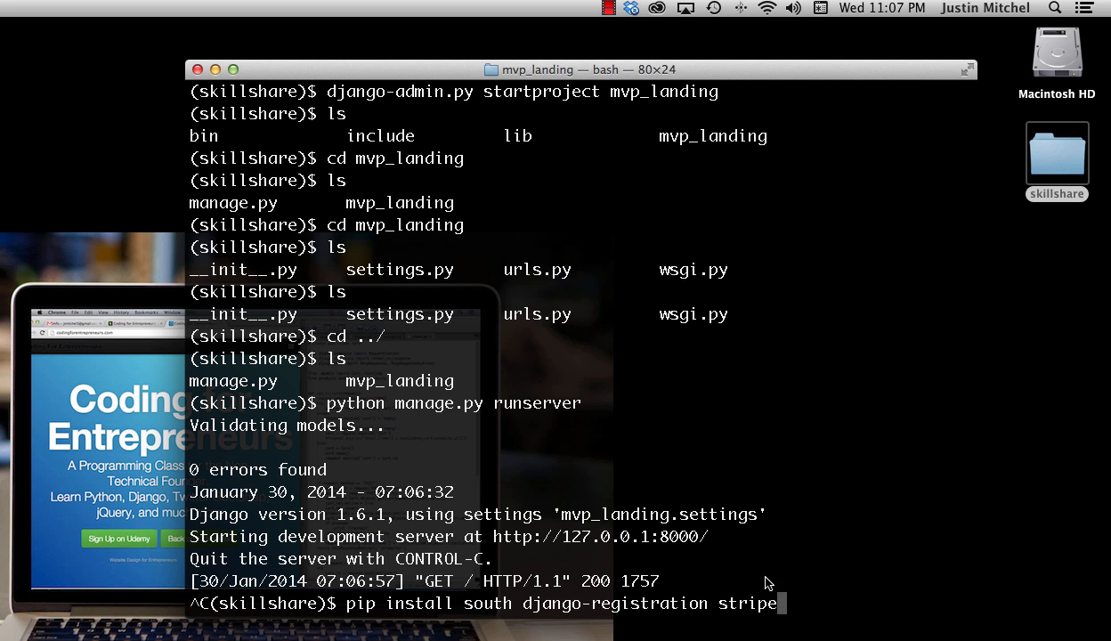
pyautogui.moveTo(587, 572)
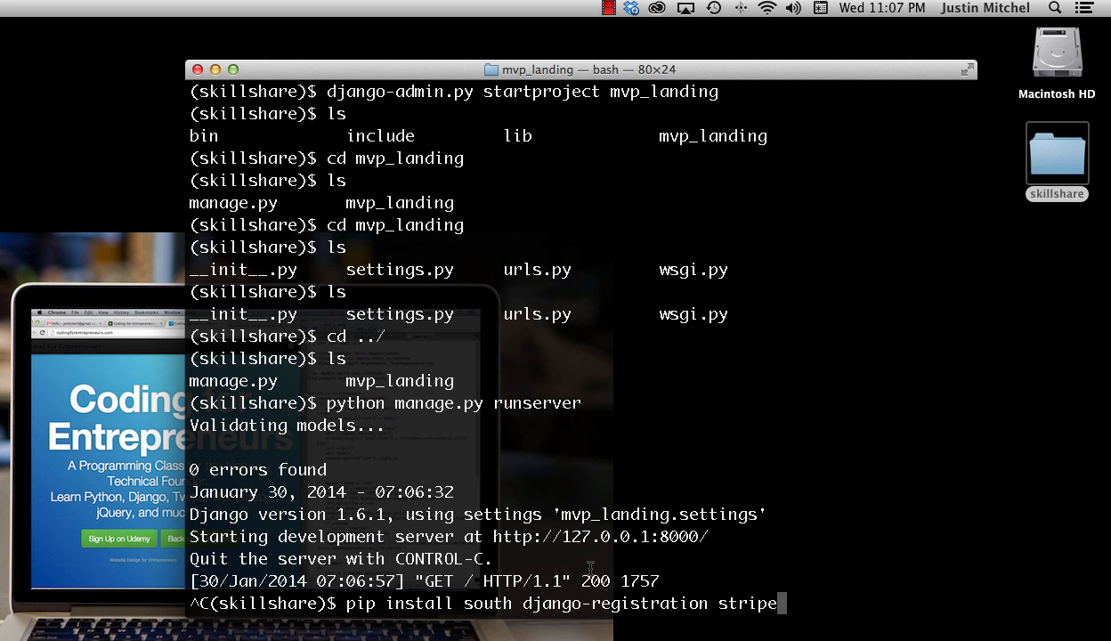
pyautogui.moveTo(669, 602)
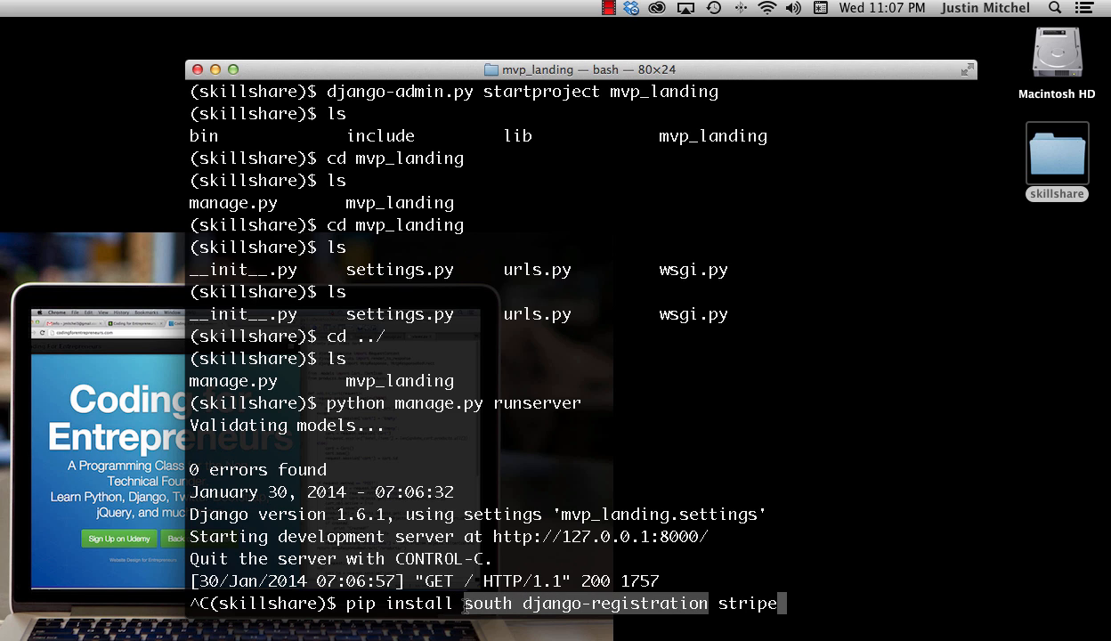
pyautogui.moveTo(543, 580)
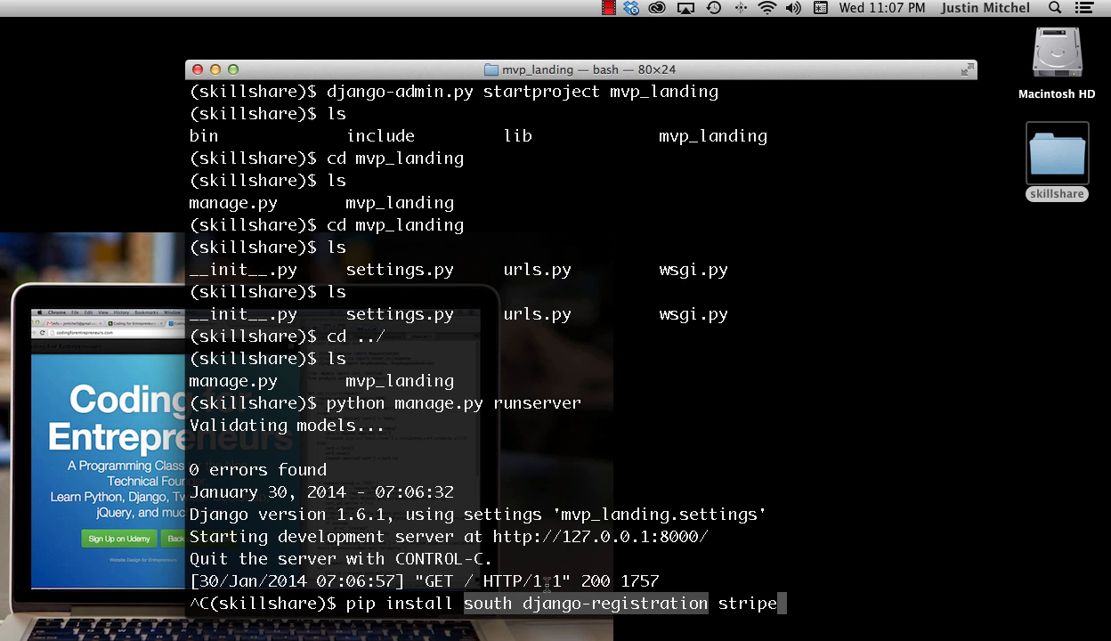